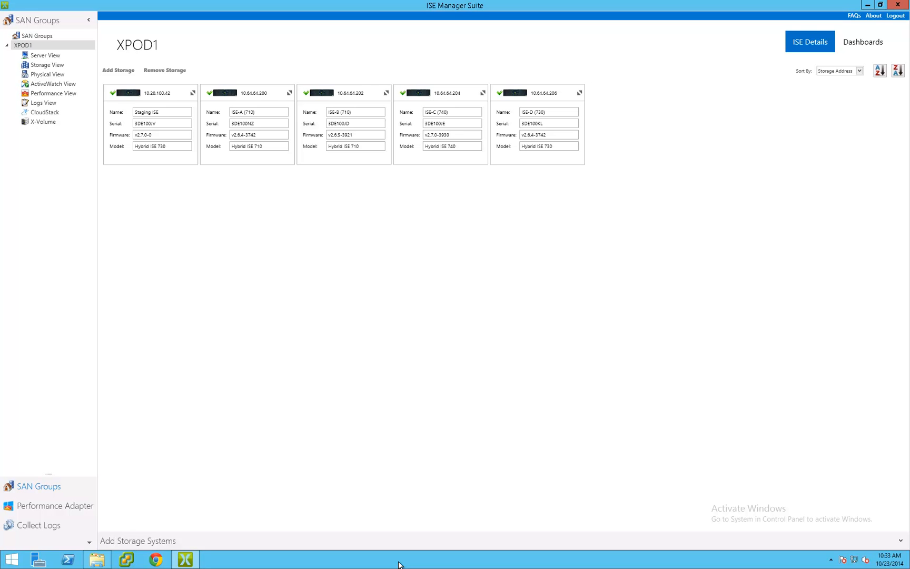
Show the XPOD1 dashboards and switch to the Health Status Details charts
left_click(862, 42)
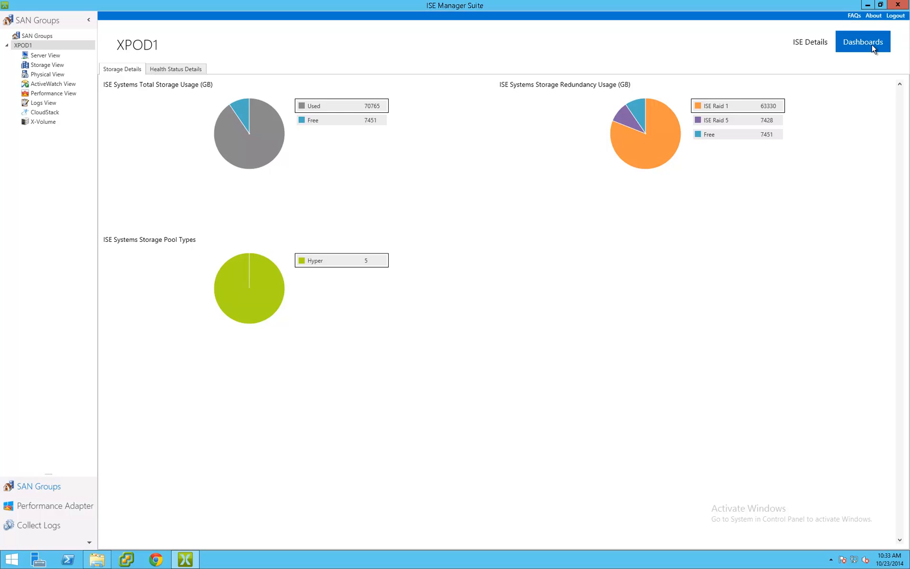
mouse_move(518, 92)
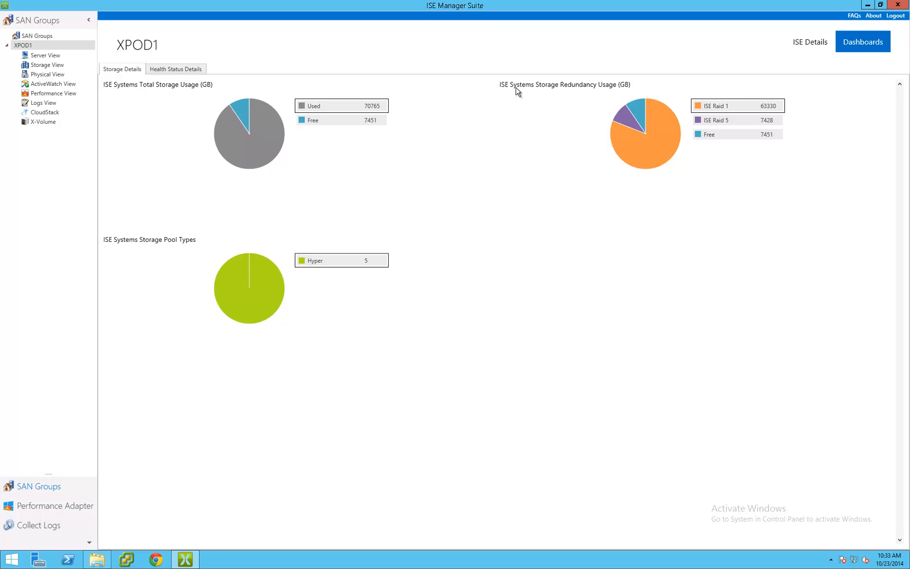
left_click(175, 69)
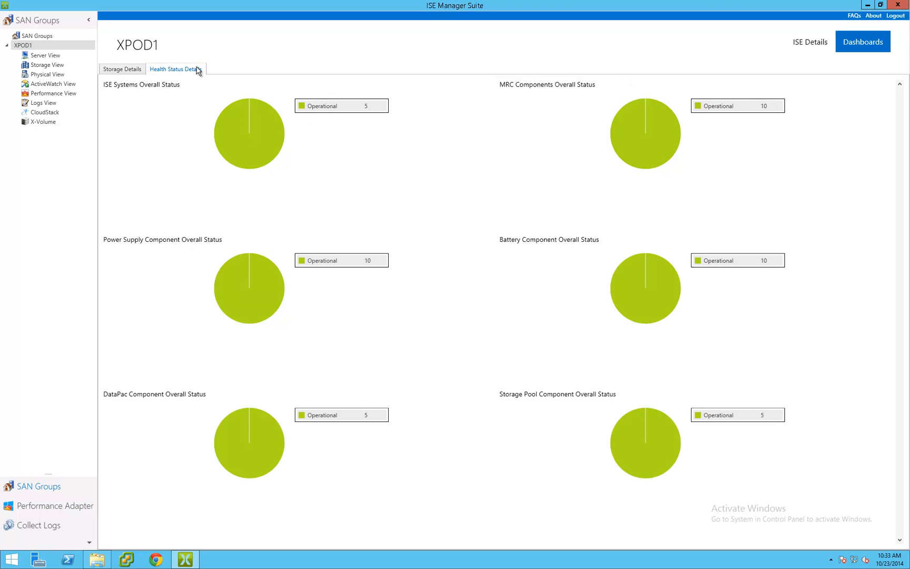
mouse_move(158, 86)
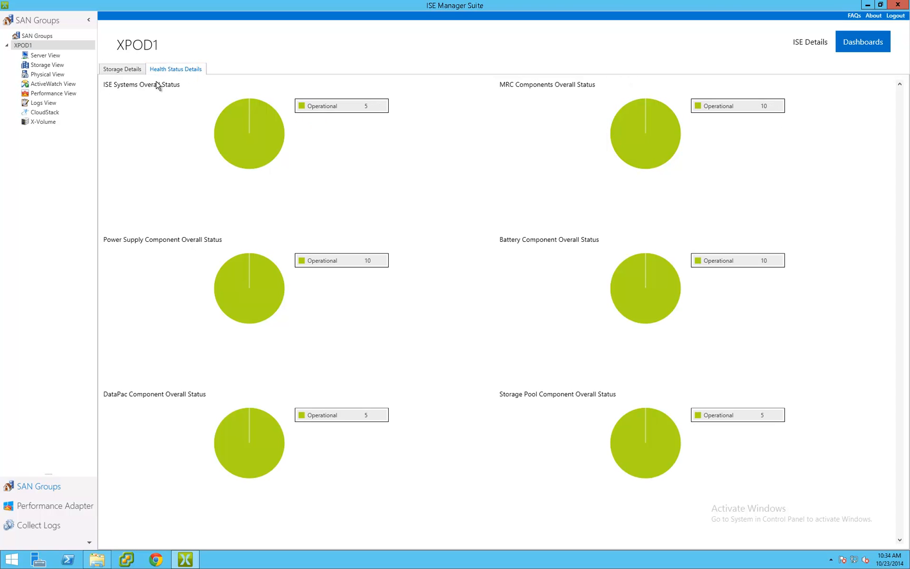
mouse_move(47, 76)
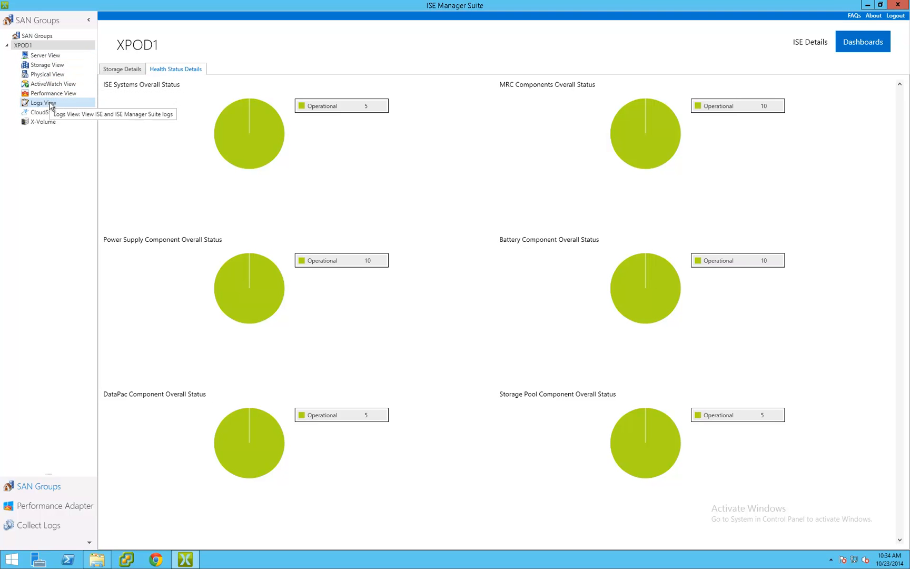
mouse_move(46, 124)
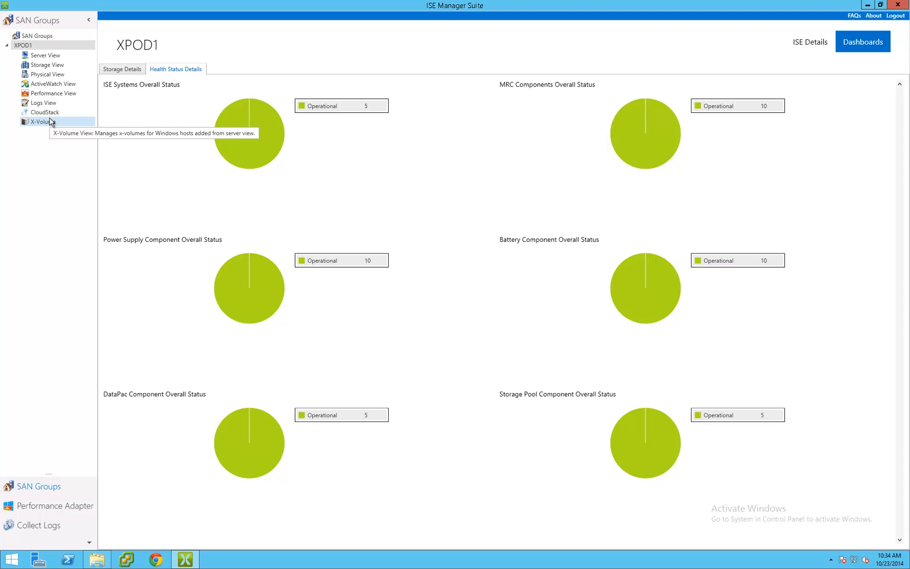
mouse_move(47, 77)
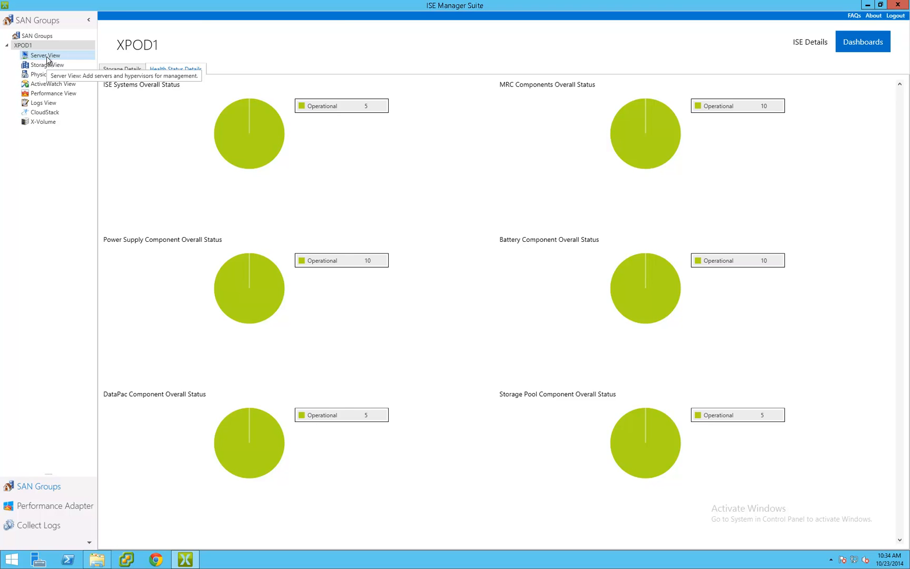
In Server View, expand the Windows and Hyper-V server trees and list the Windows cluster volumes
left_click(44, 55)
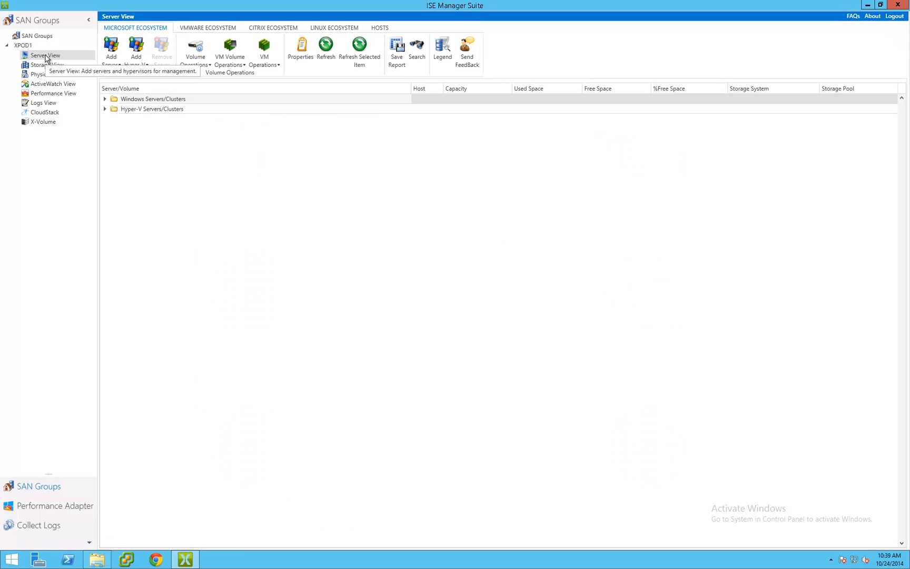
mouse_move(137, 30)
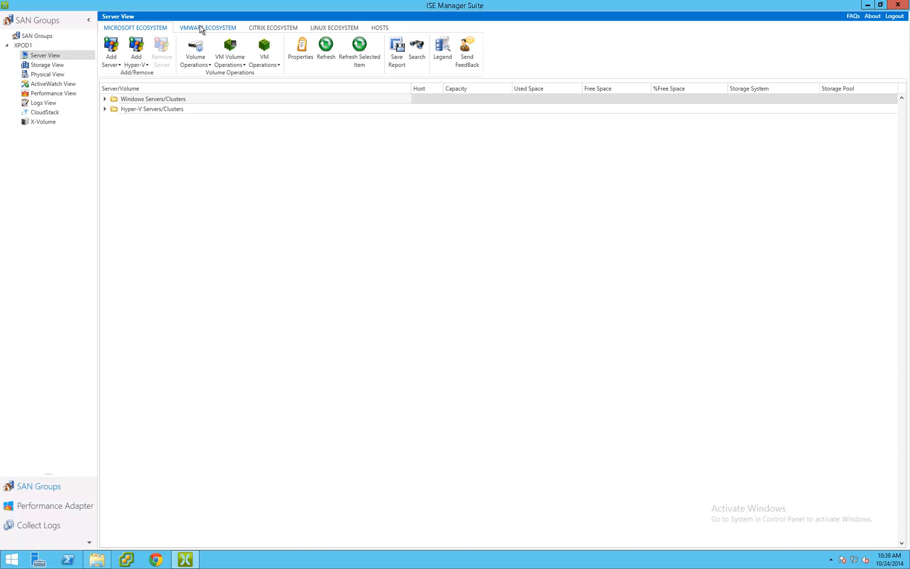
mouse_move(317, 32)
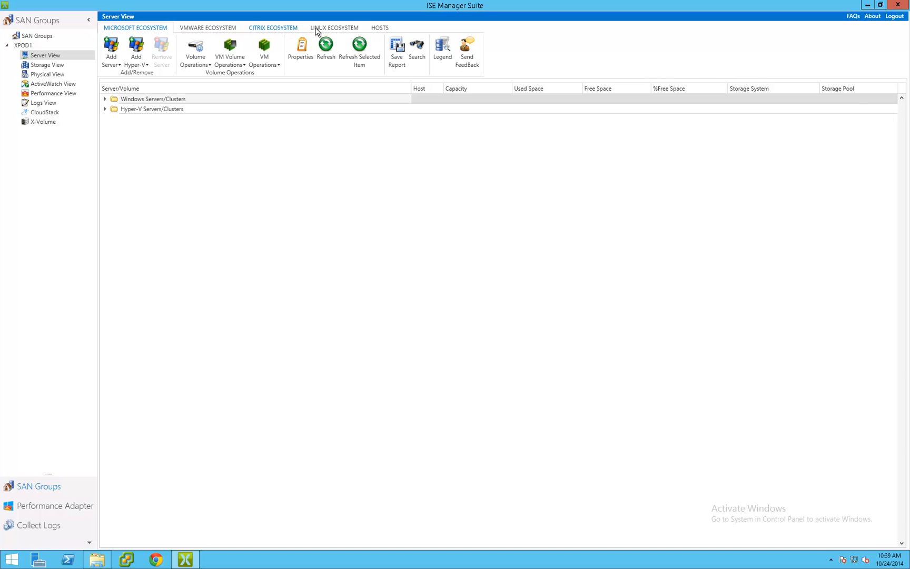
mouse_move(109, 114)
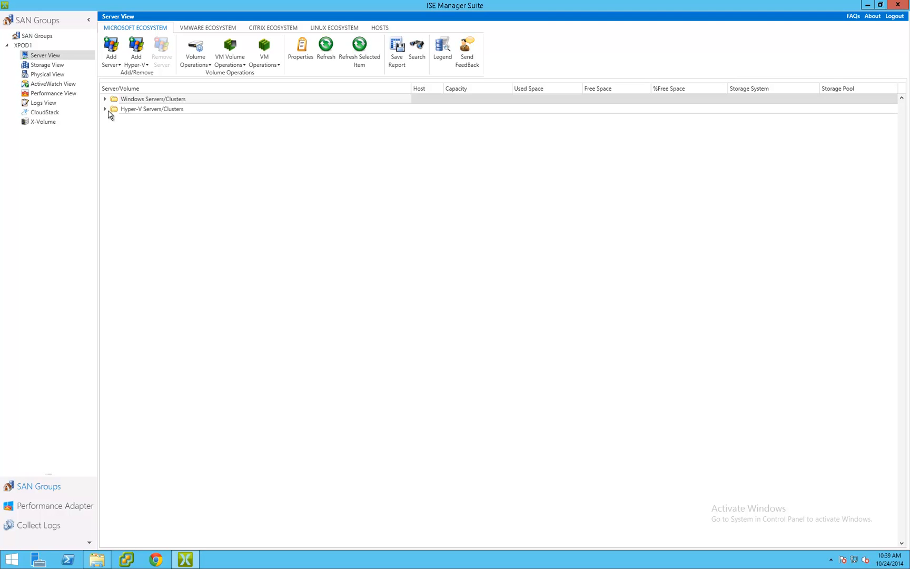
left_click(106, 99)
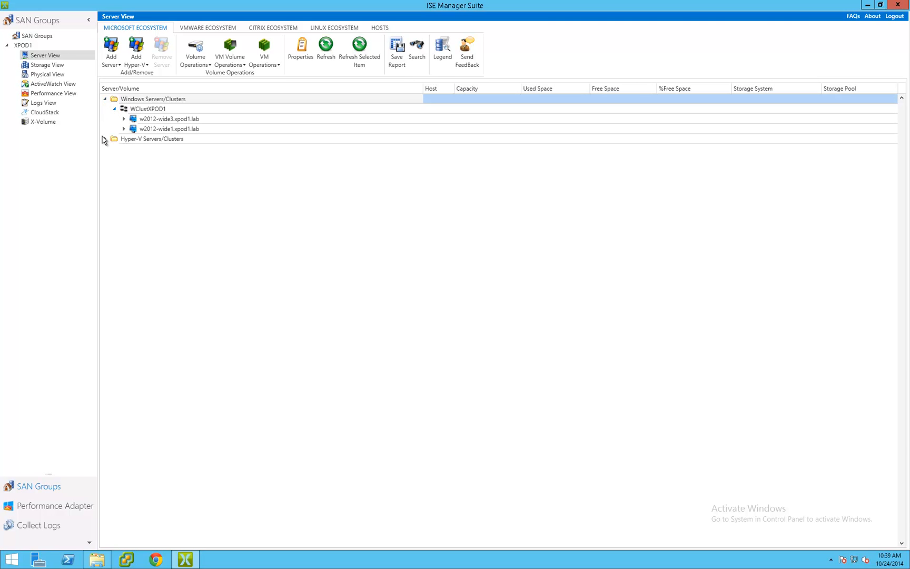
left_click(111, 139)
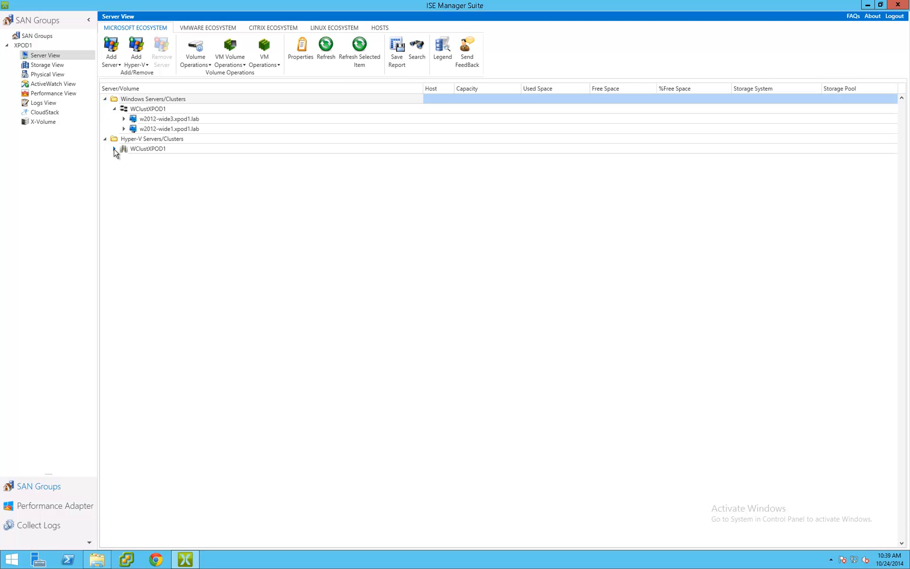
left_click(115, 149)
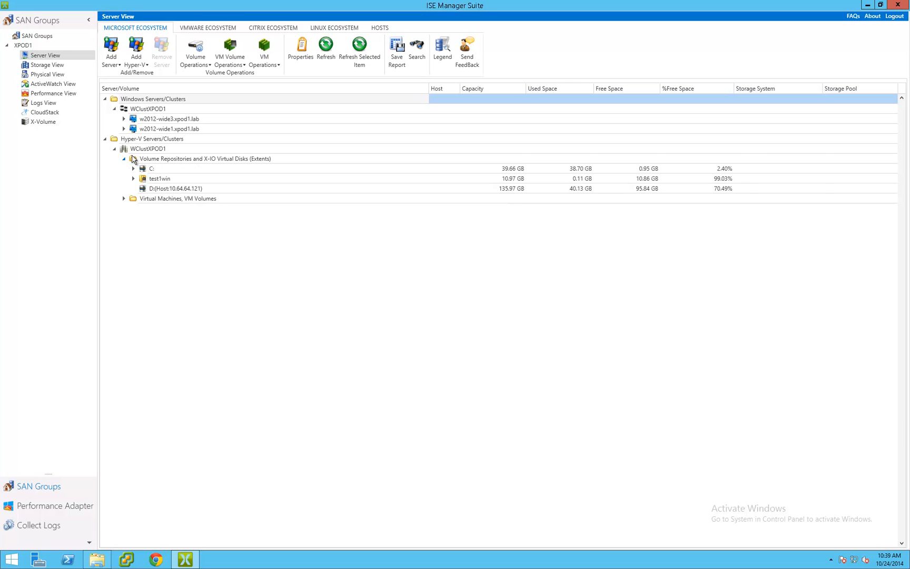
left_click(125, 118)
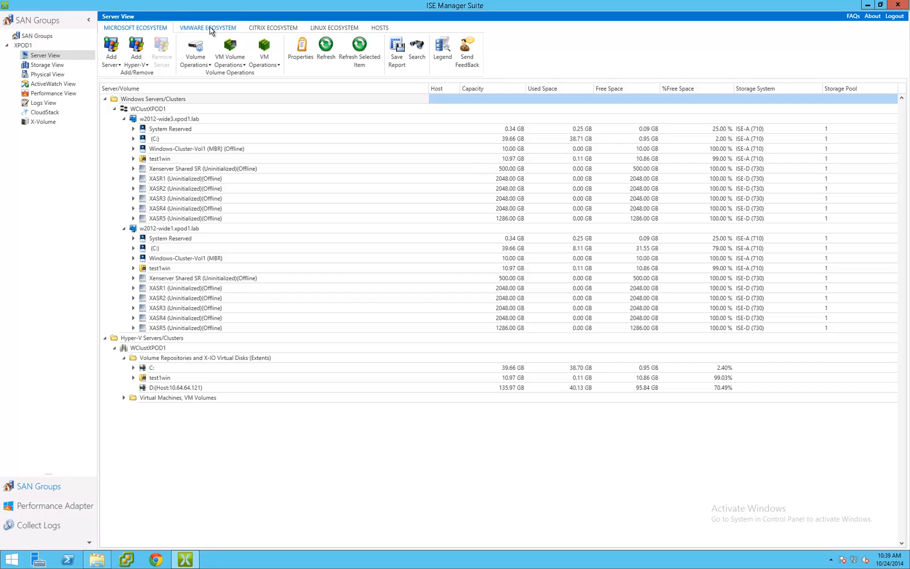
Under the VMware ecosystem, expand XPOD1-Staging and list its datastores, bringing up the folder's actions
left_click(212, 27)
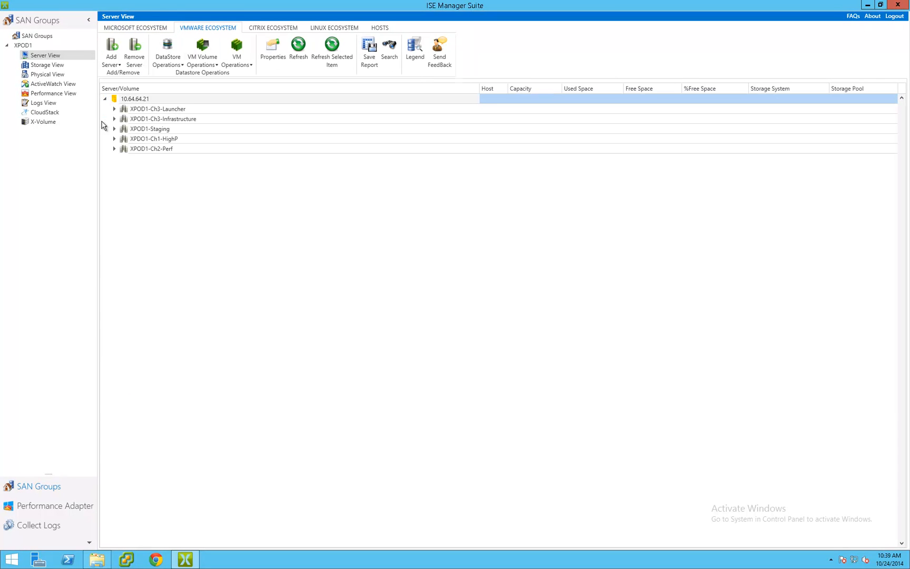
left_click(115, 128)
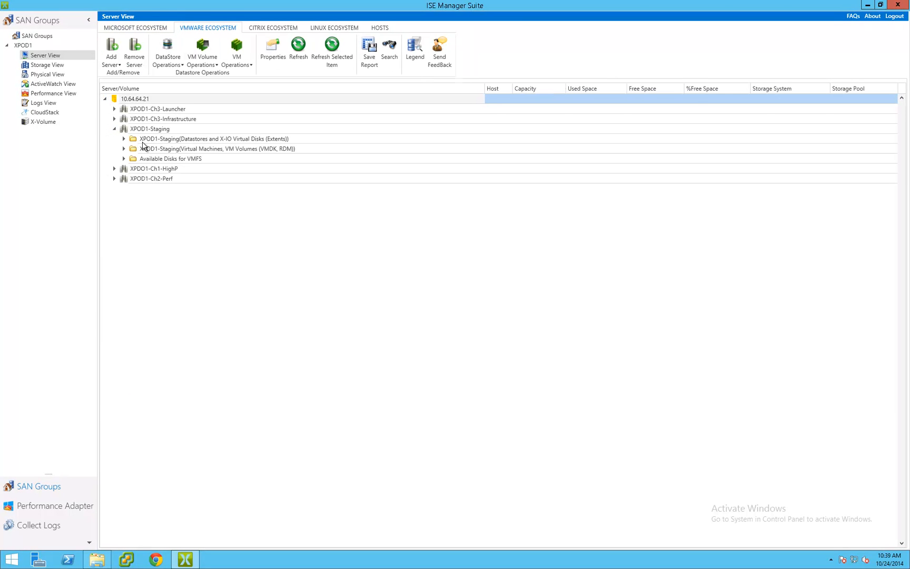
left_click(120, 139)
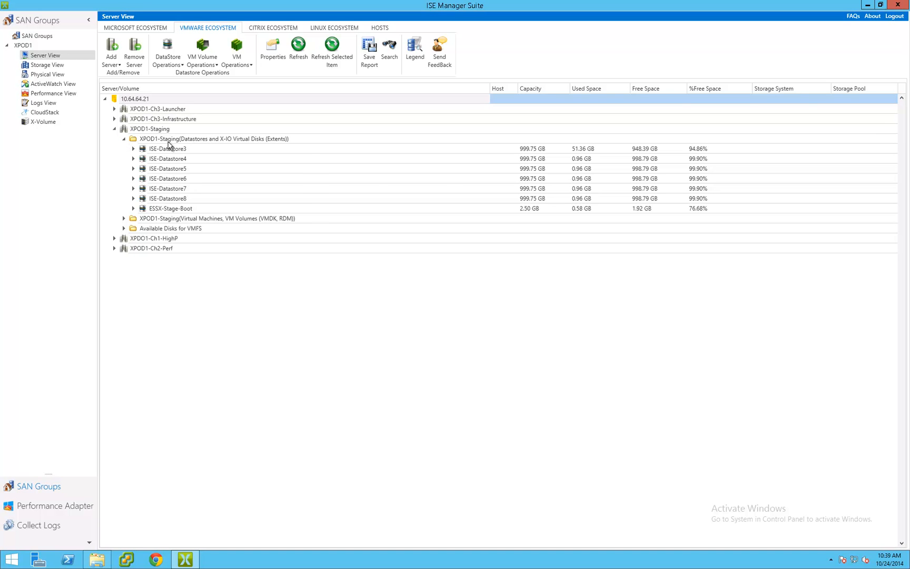
right_click(171, 139)
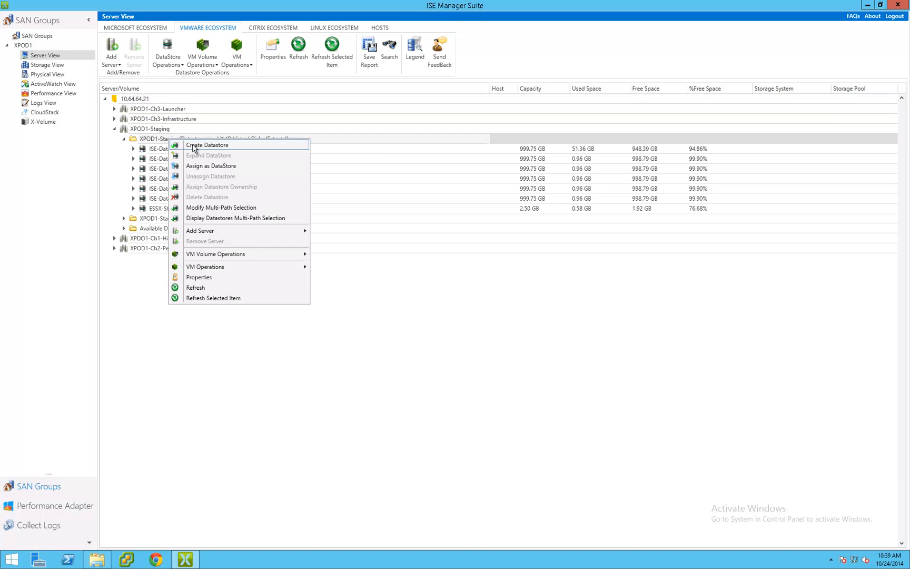
Start a new VMFS 5 datastore named TestDatastore1 on Datapac1 storage
left_click(207, 145)
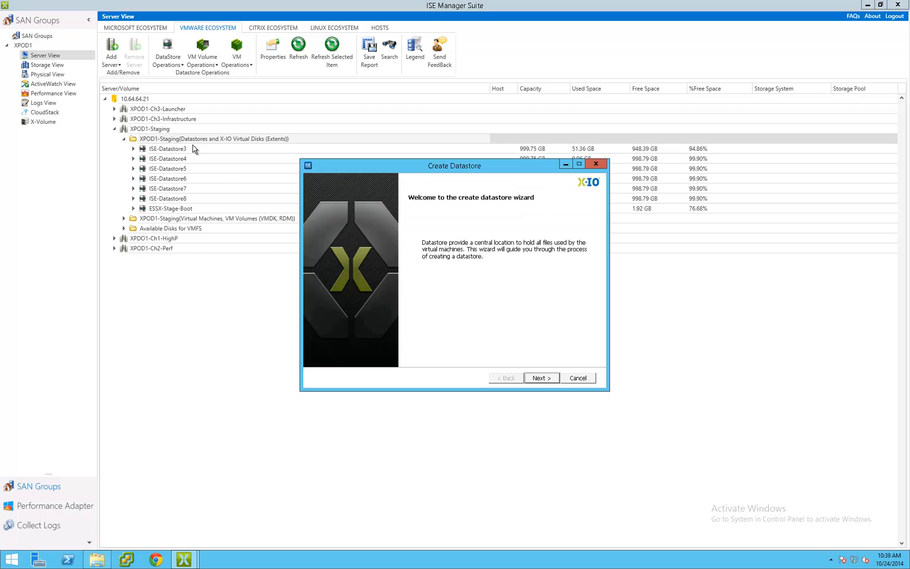
mouse_move(527, 377)
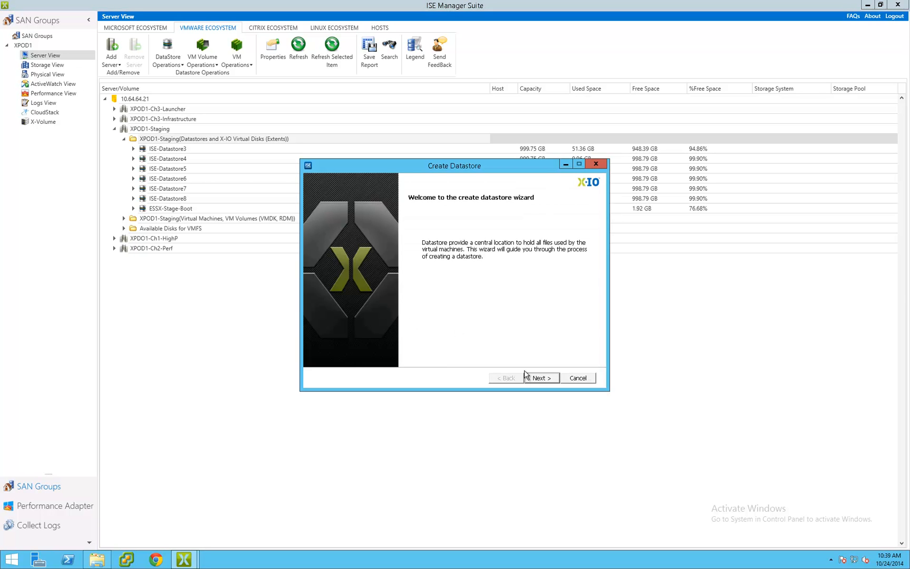
left_click(542, 379)
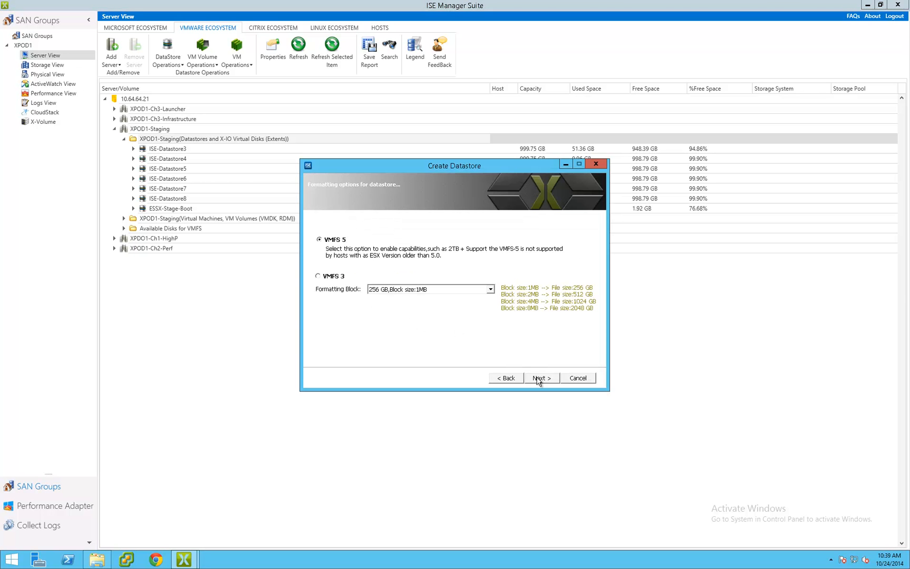
left_click(541, 378)
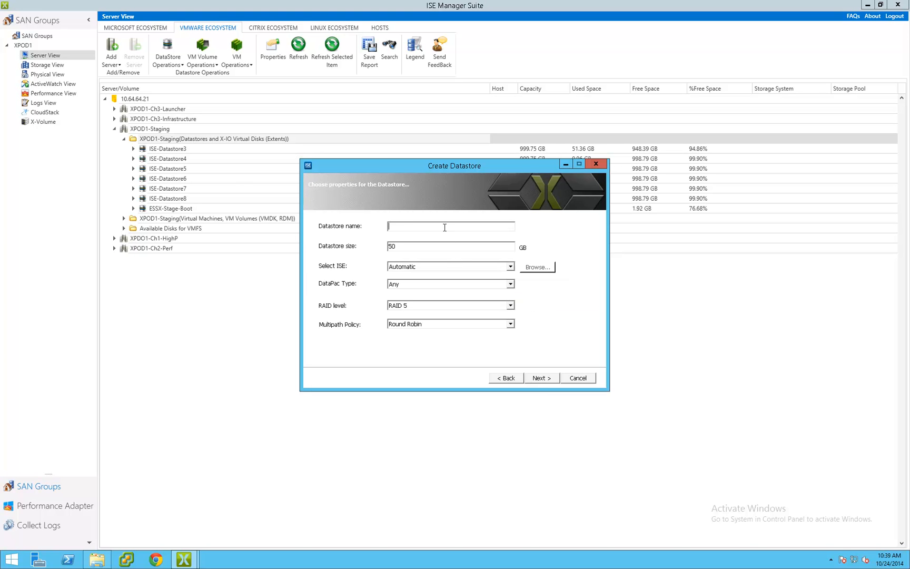
type("Test")
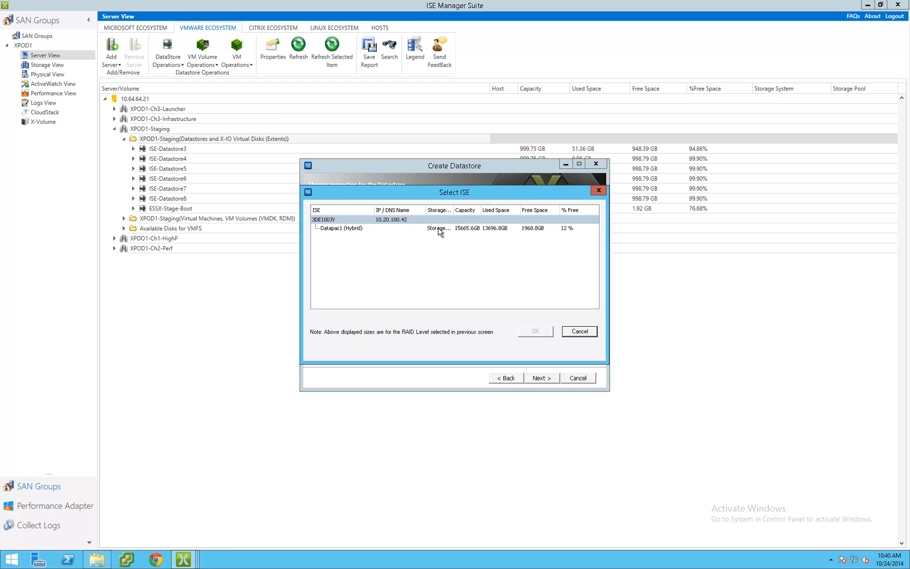
left_click(535, 331)
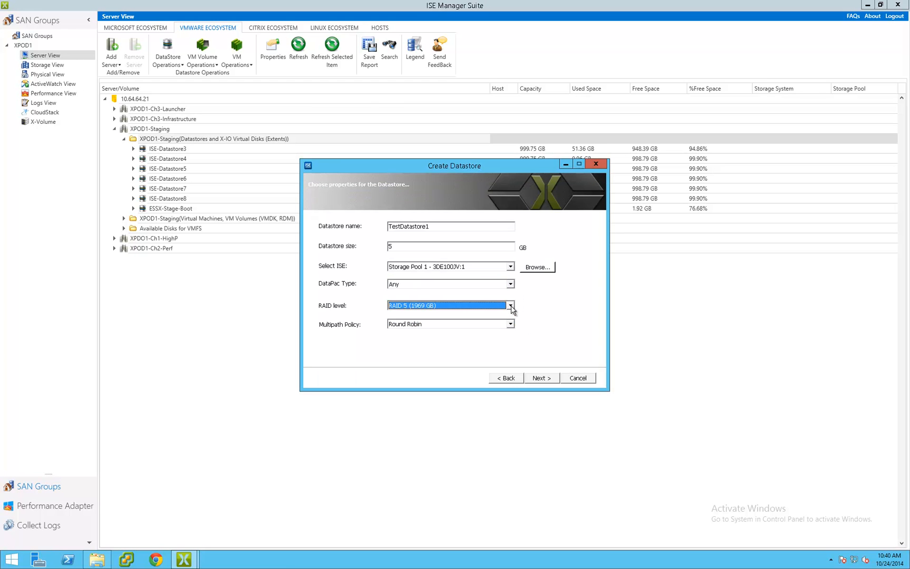
mouse_move(515, 327)
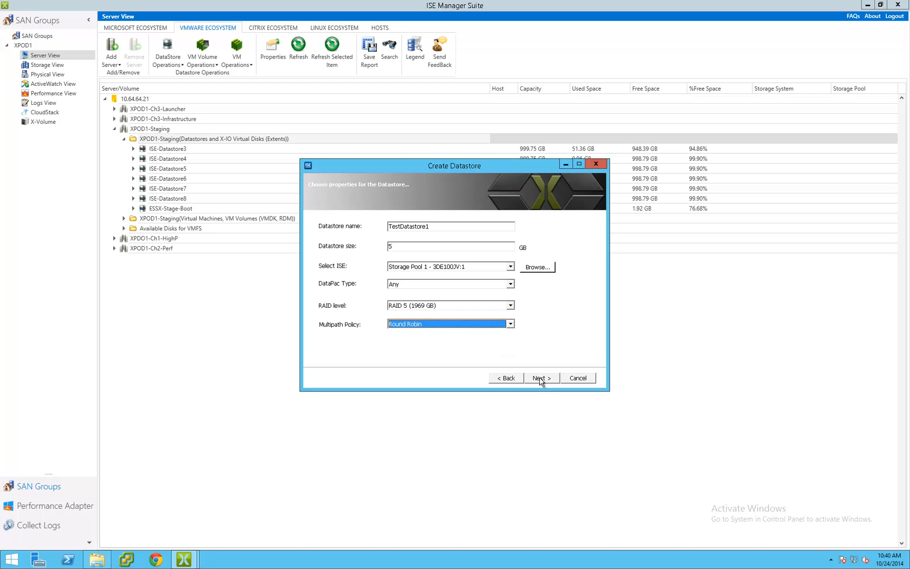
Confirm the summary to create TestDatastore1, select it, then switch to Storage View
left_click(541, 378)
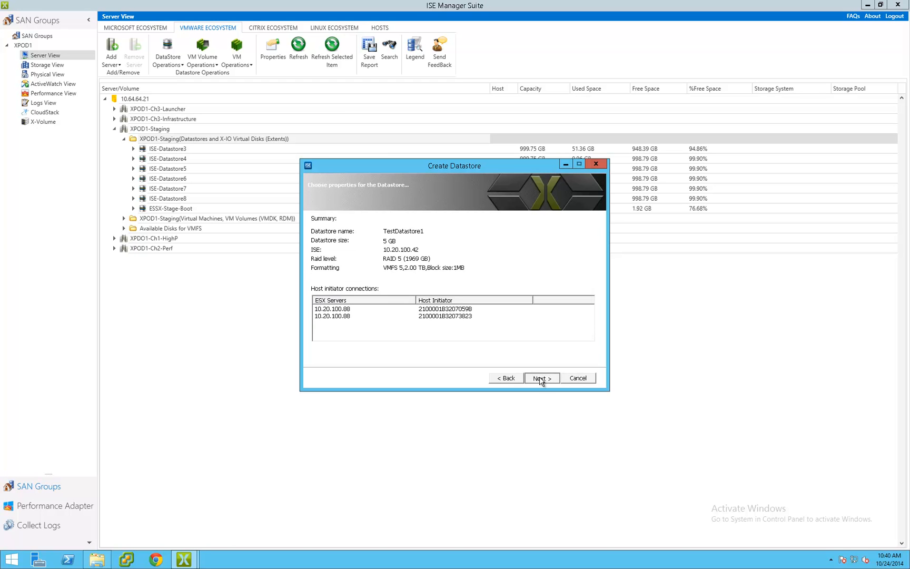
left_click(540, 378)
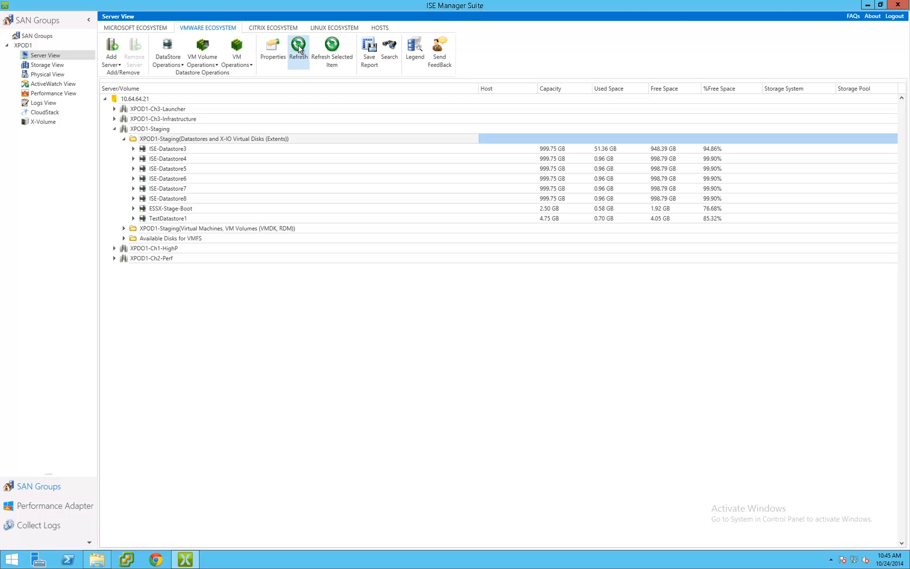
left_click(168, 218)
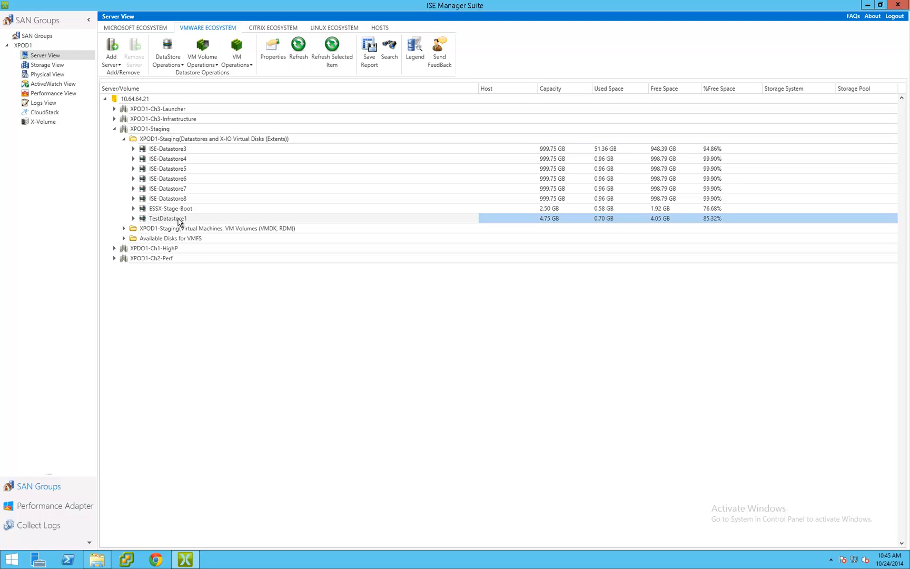
left_click(45, 65)
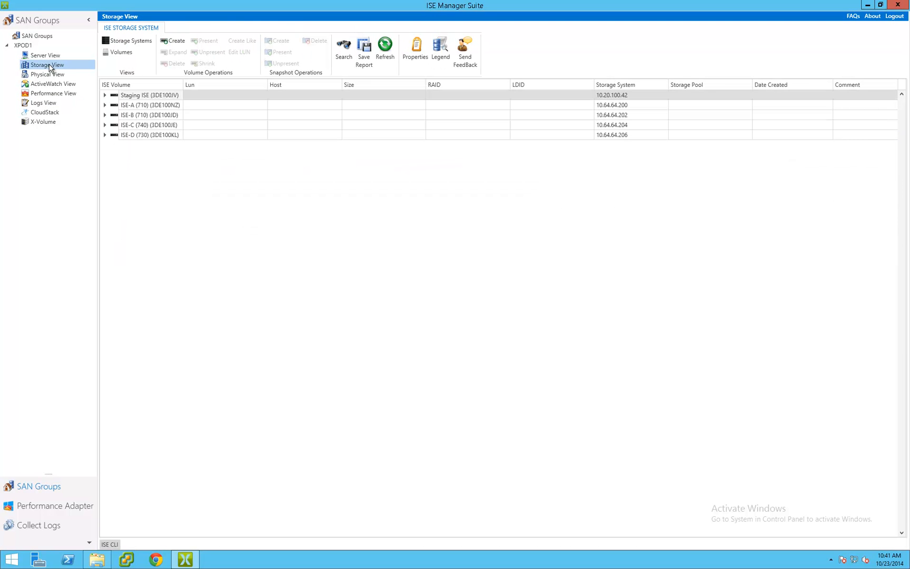
Expand ISE-C (740) and ISEC-Perf-Templates to see host presentations, then list all volumes flat
left_click(105, 125)
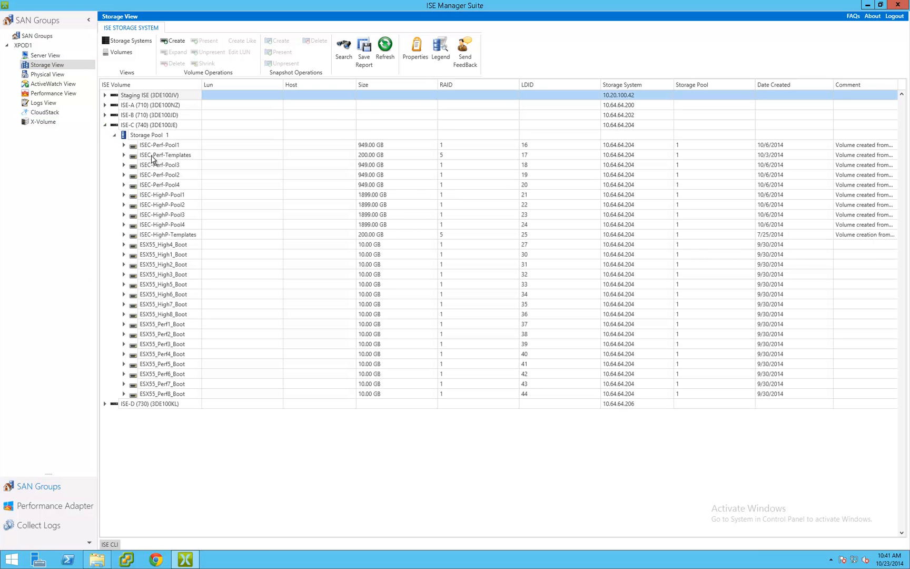
left_click(123, 155)
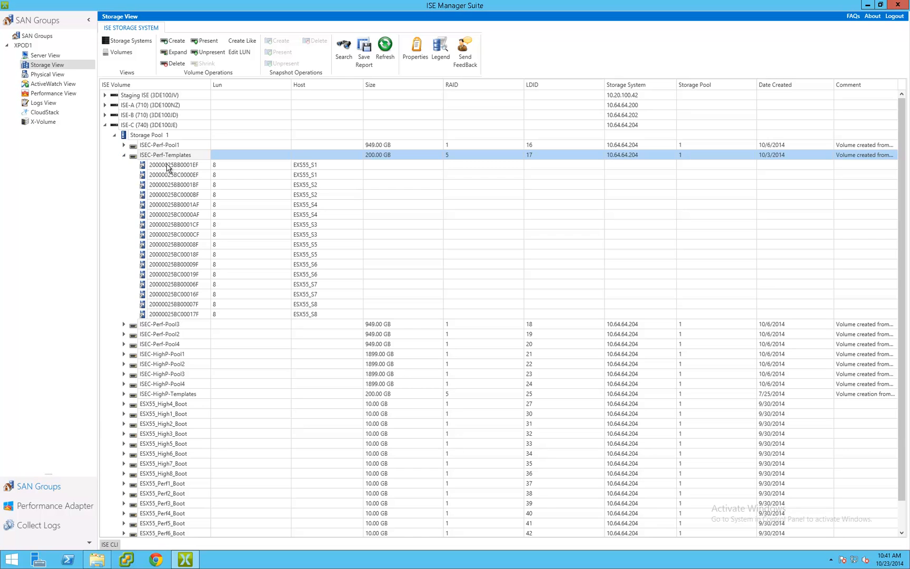
mouse_move(190, 65)
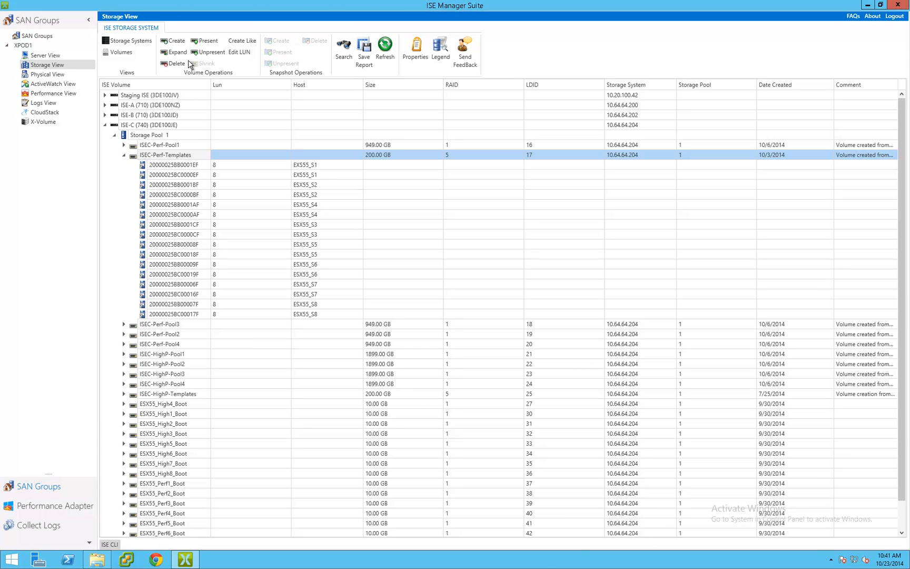
mouse_move(198, 64)
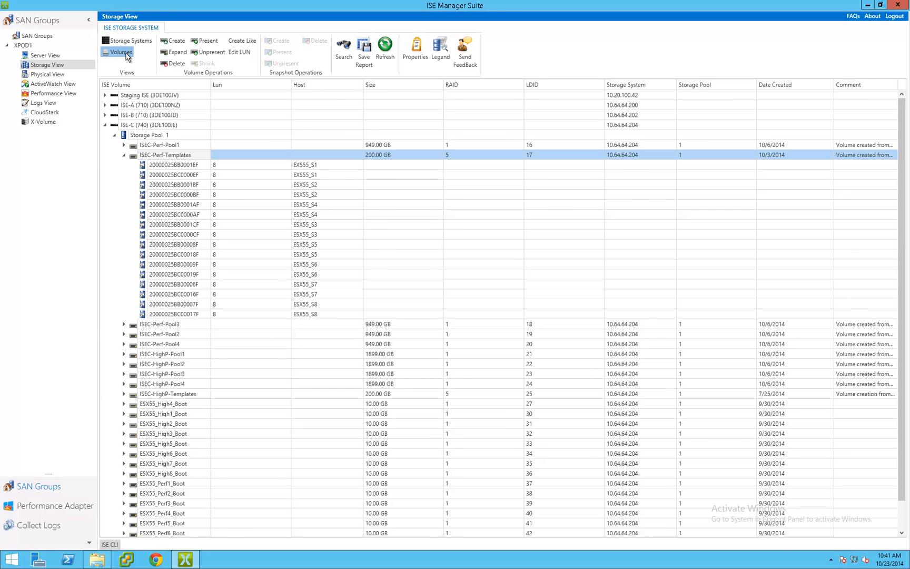
left_click(117, 51)
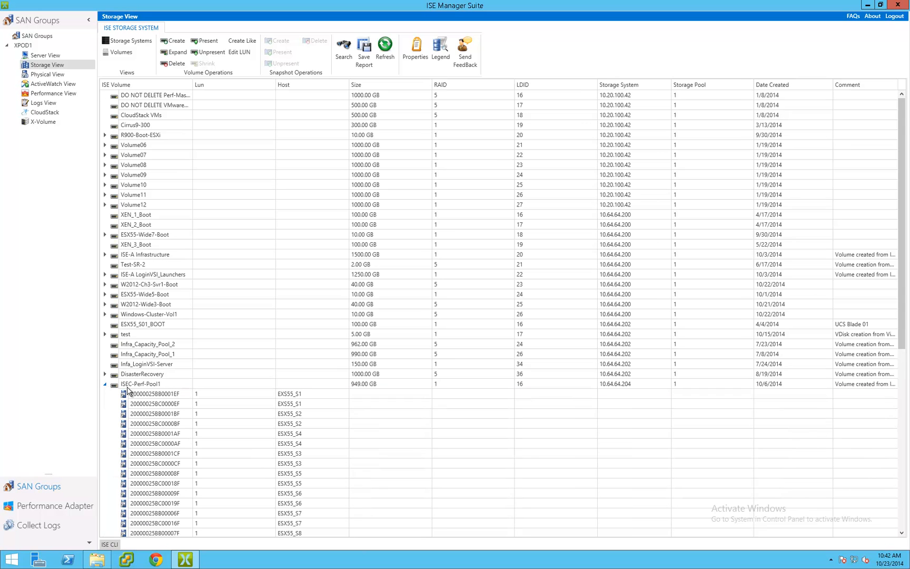
mouse_move(351, 162)
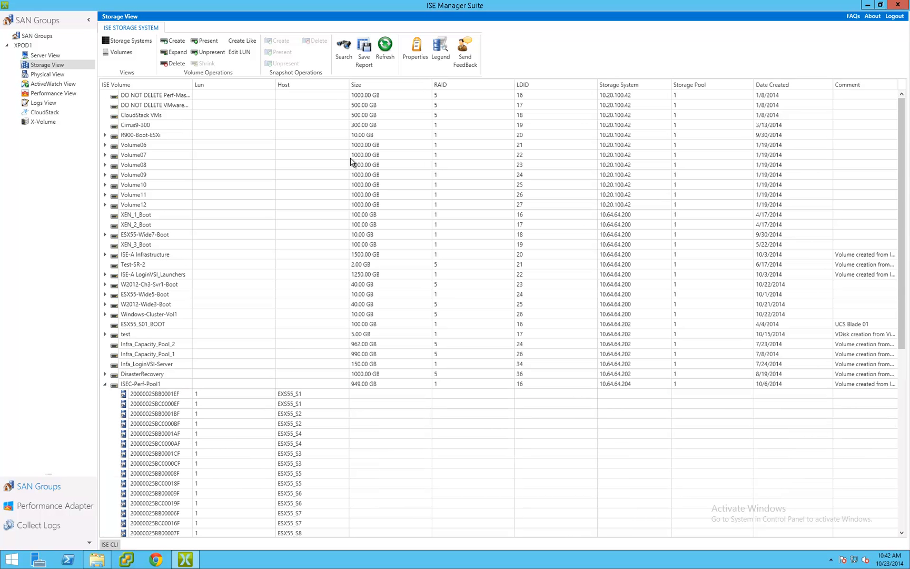
mouse_move(365, 47)
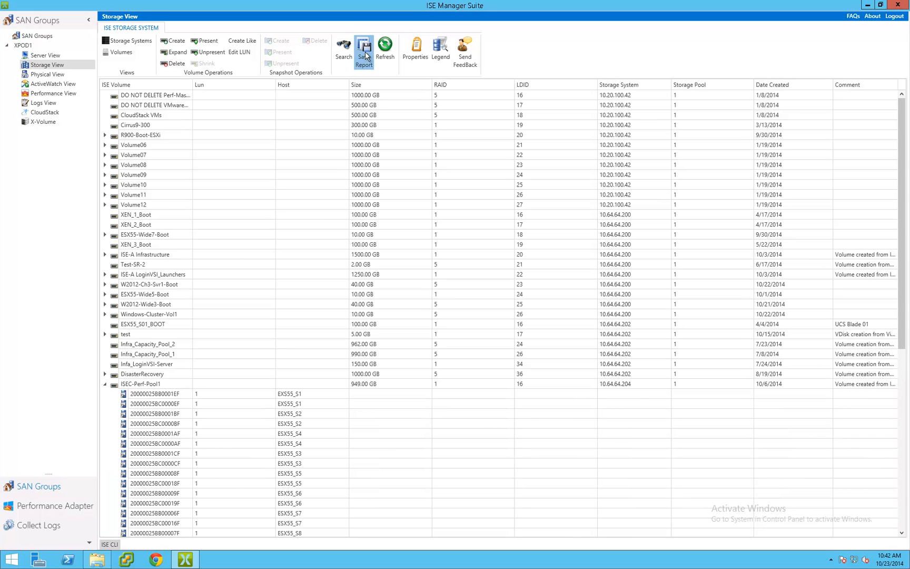
Generate the volume list report in landscape layout and review its export formats
left_click(364, 45)
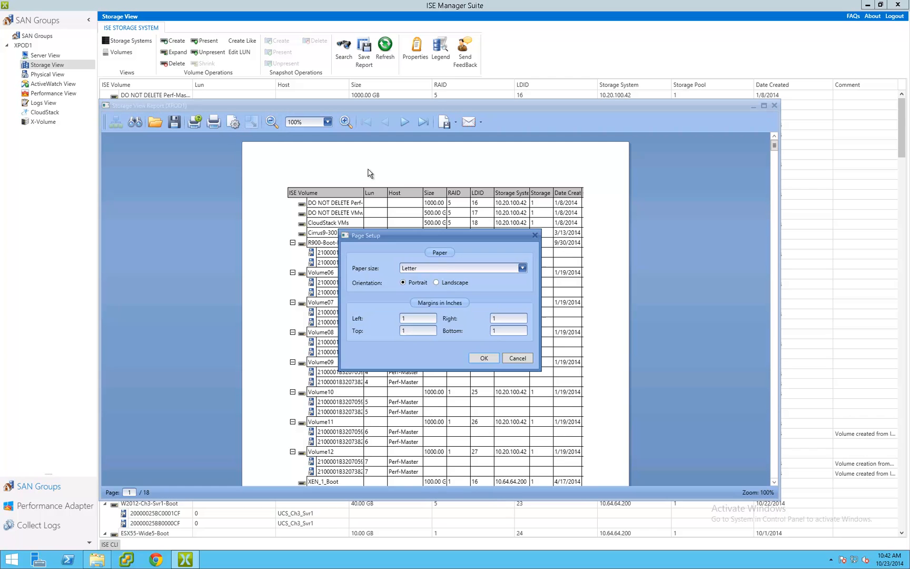
left_click(436, 282)
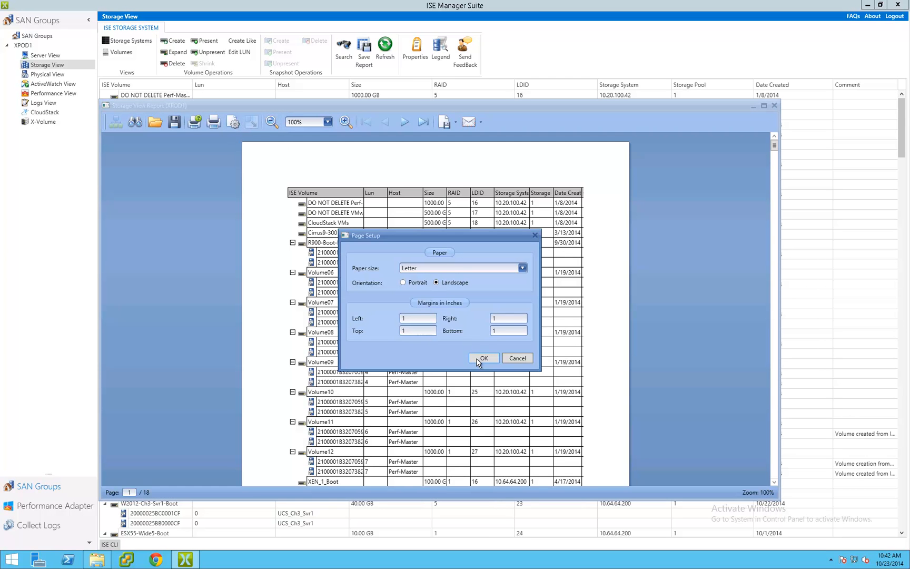
left_click(483, 358)
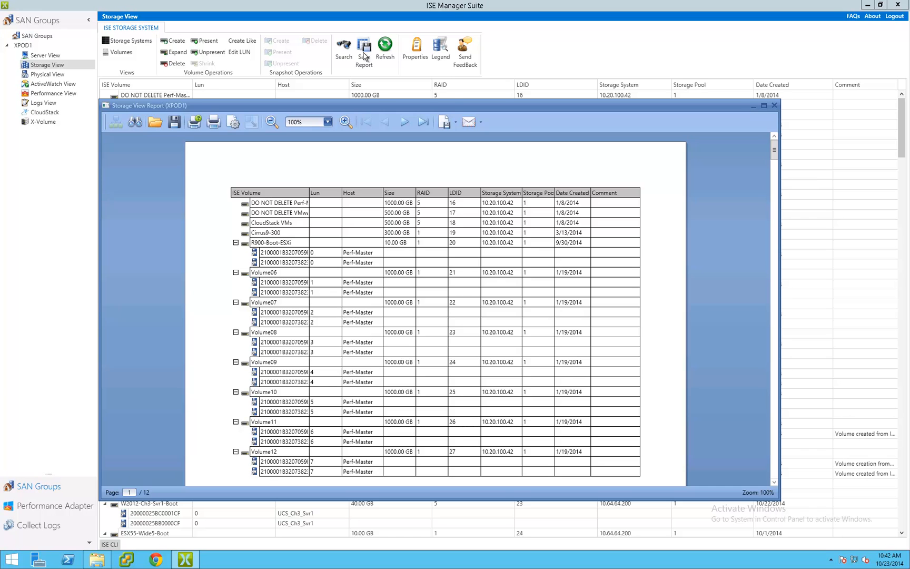
left_click(453, 122)
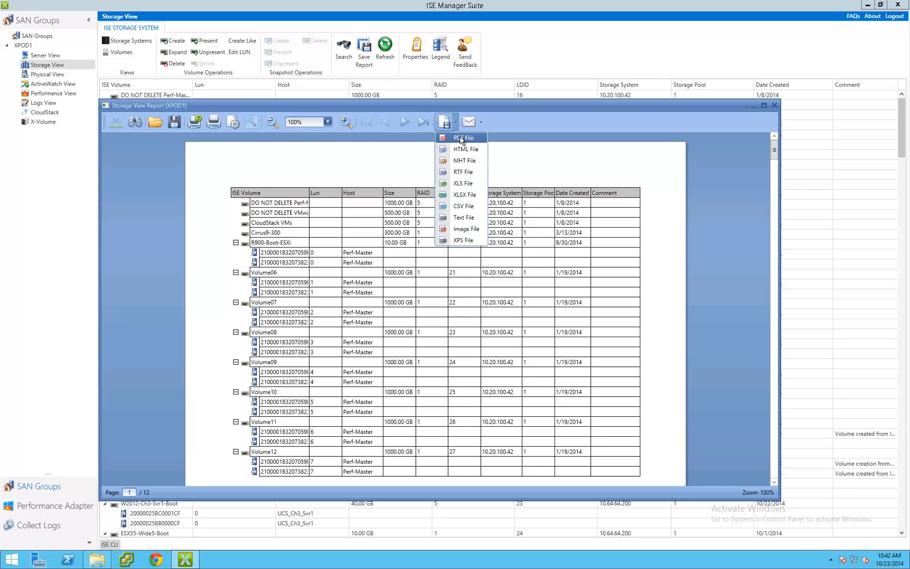
mouse_move(466, 228)
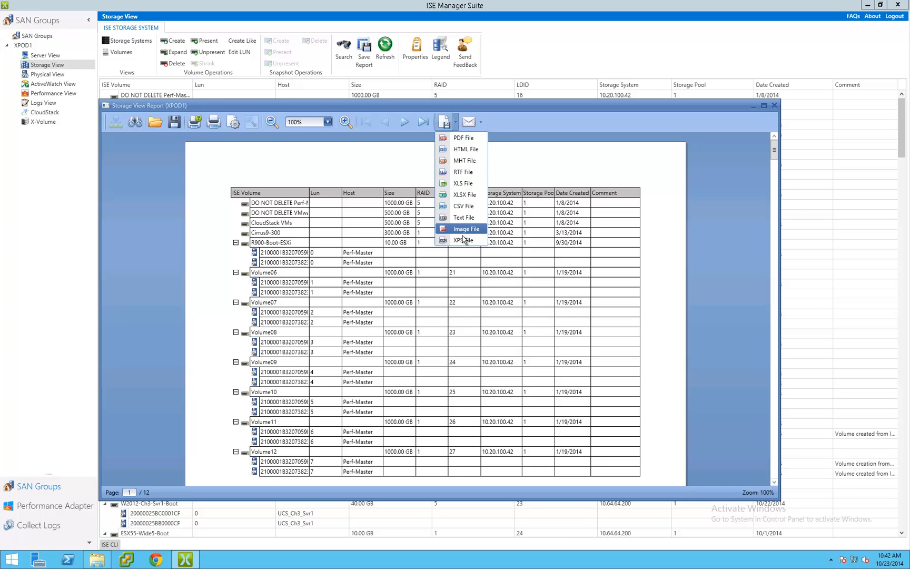
mouse_move(467, 150)
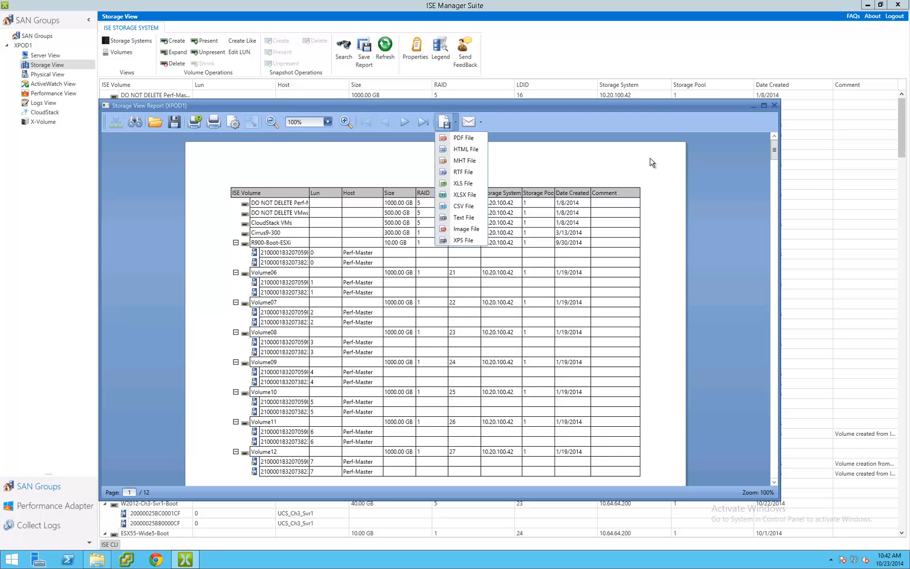
left_click(47, 74)
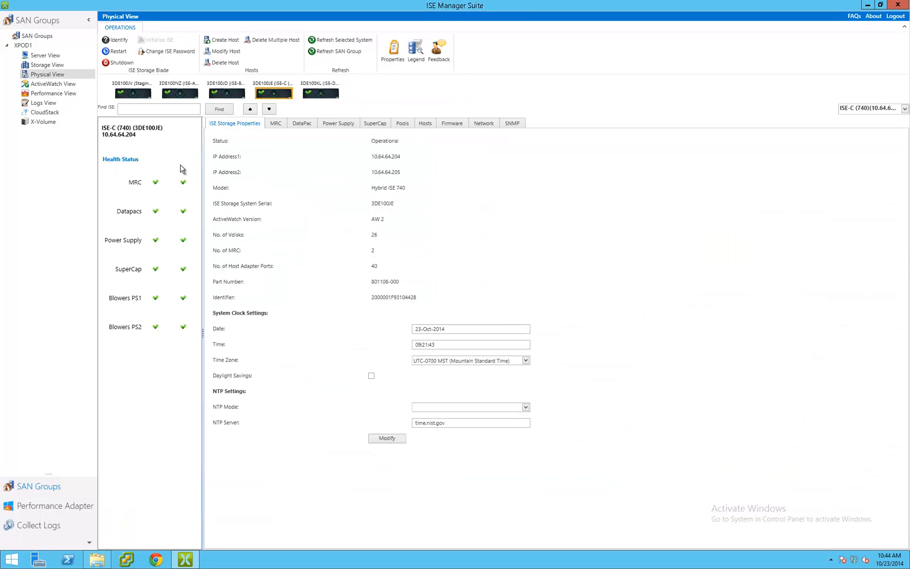
Review ISE-C's MRC controller, power supply, supercap and storage pool details
left_click(276, 124)
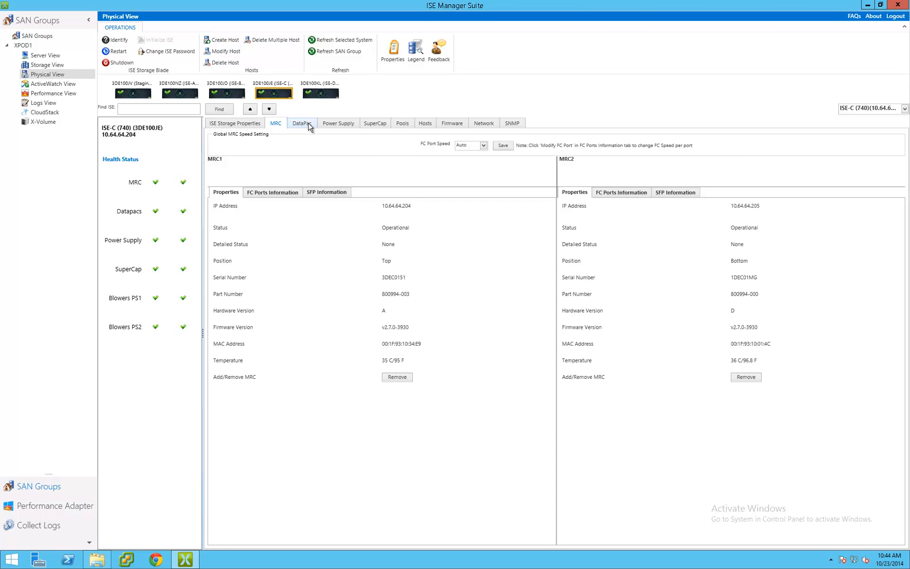
left_click(338, 123)
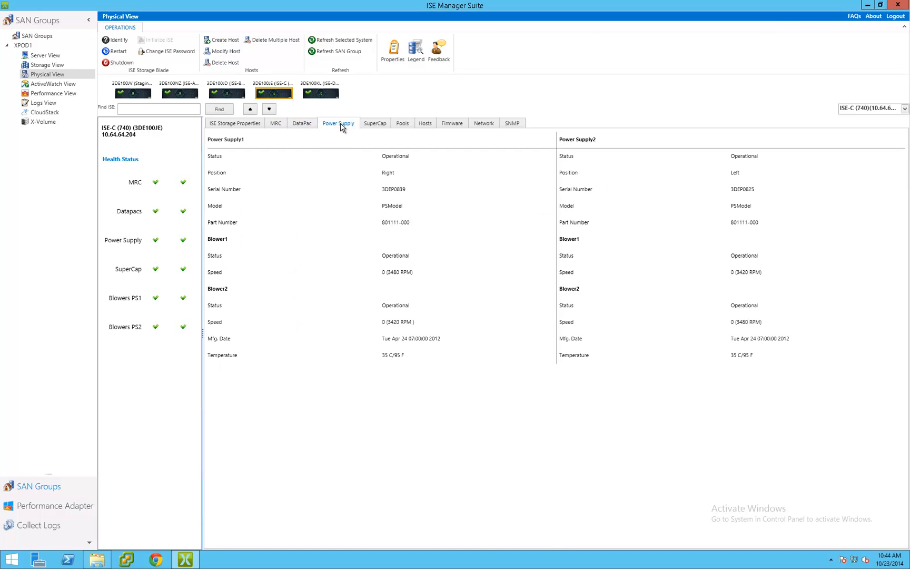
mouse_move(381, 131)
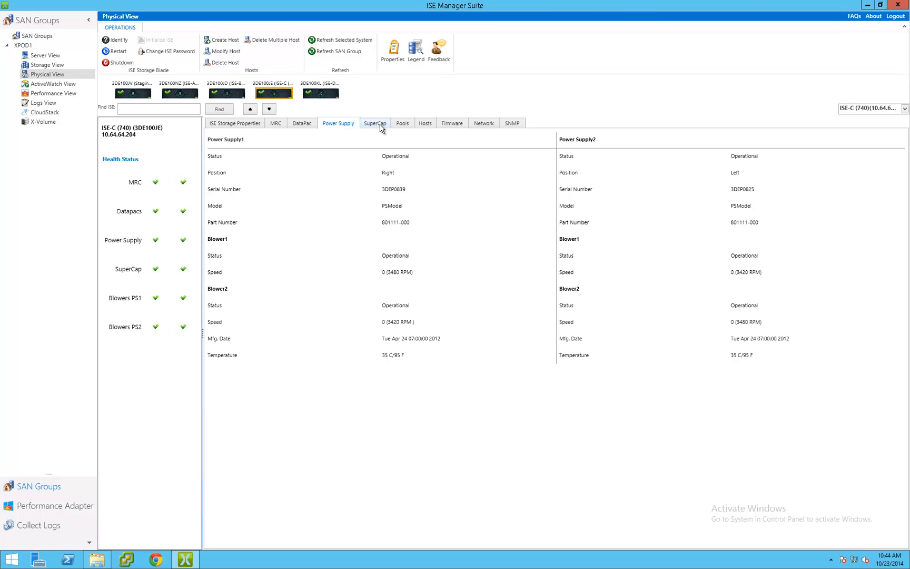
left_click(375, 123)
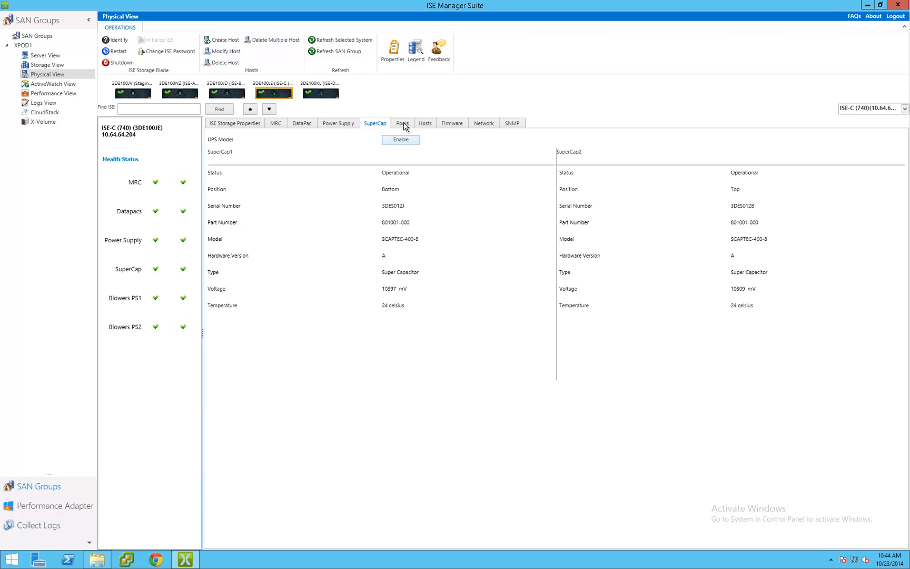
left_click(403, 123)
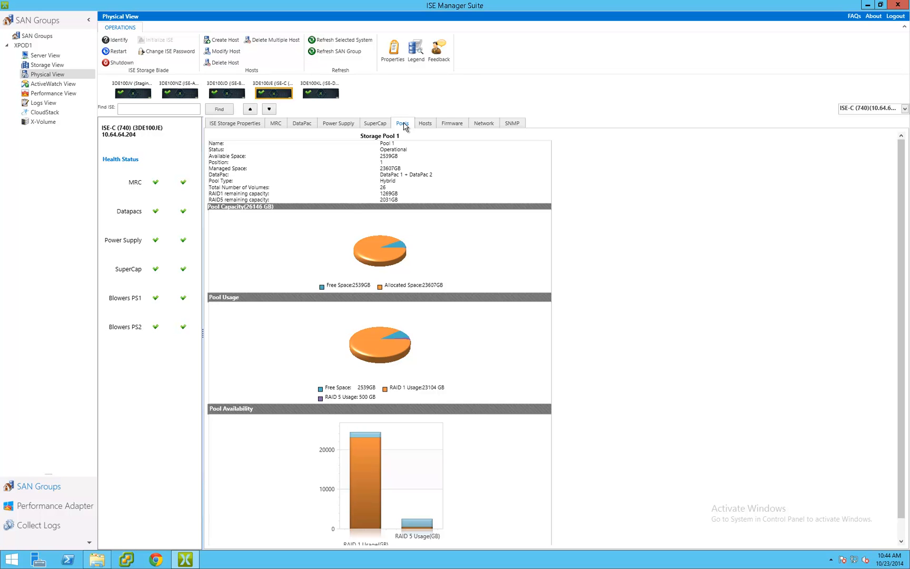
Review ISE-C's hosts, firmware, network settings and SNMP contact and subscriptions
left_click(426, 123)
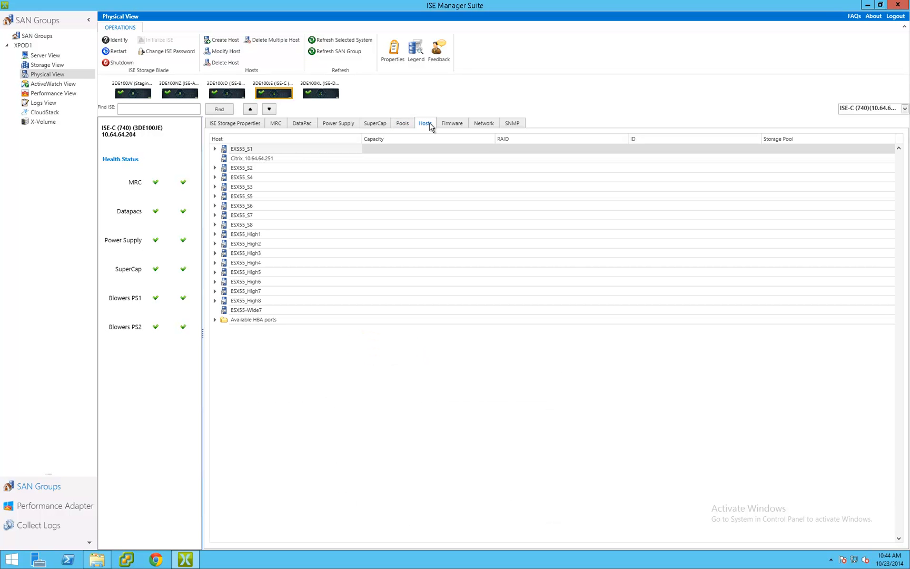
left_click(452, 124)
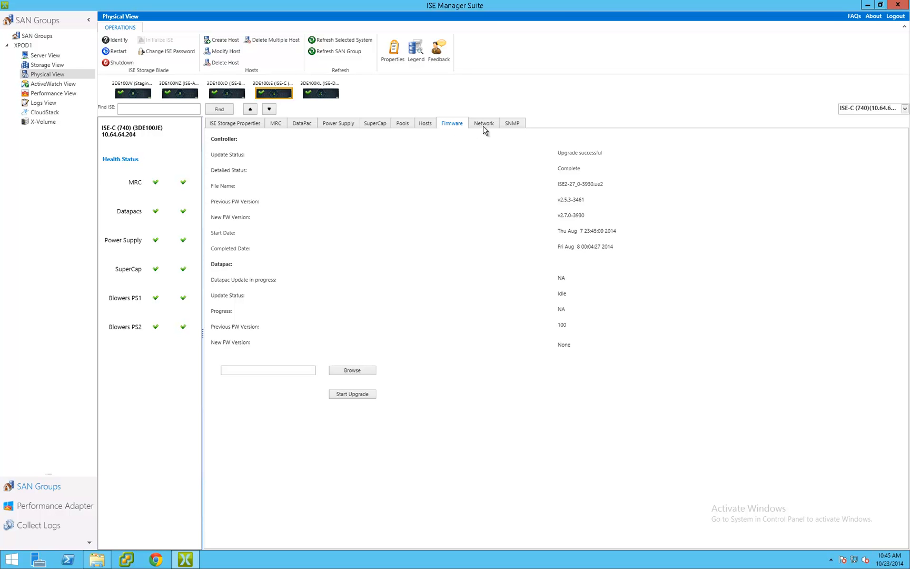
left_click(483, 123)
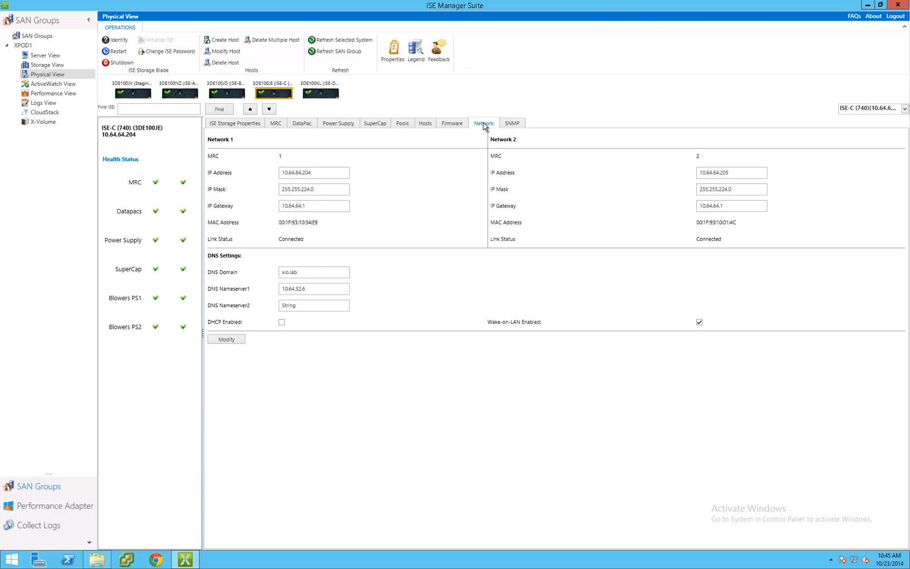
mouse_move(515, 124)
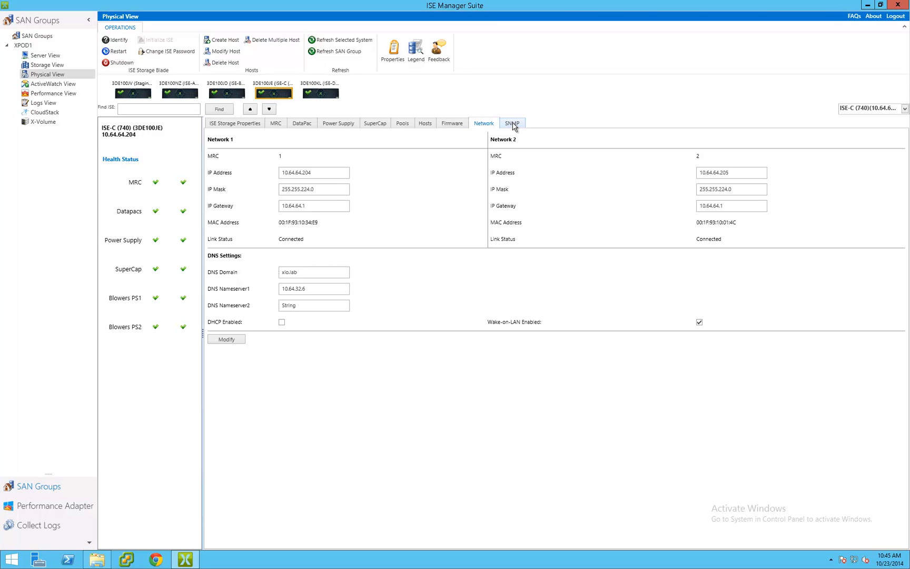
left_click(512, 123)
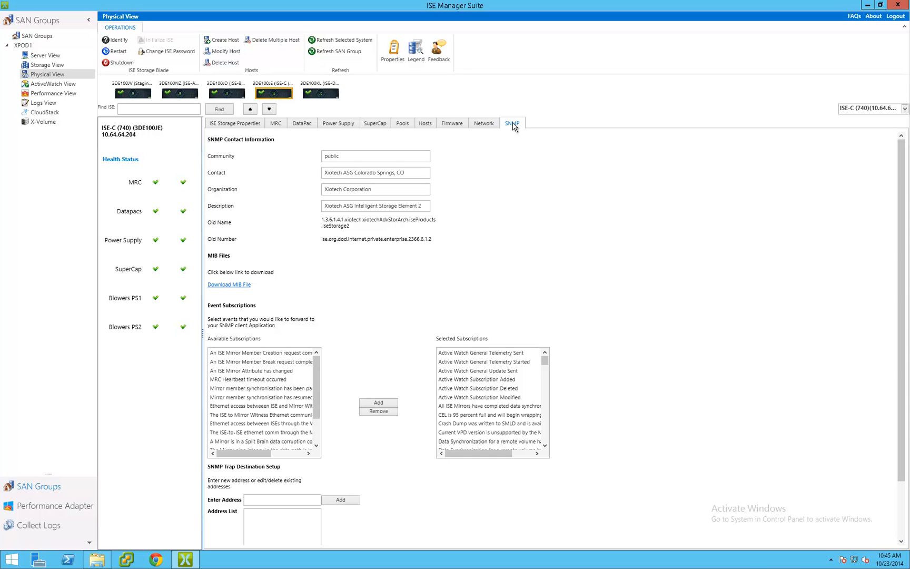
mouse_move(248, 291)
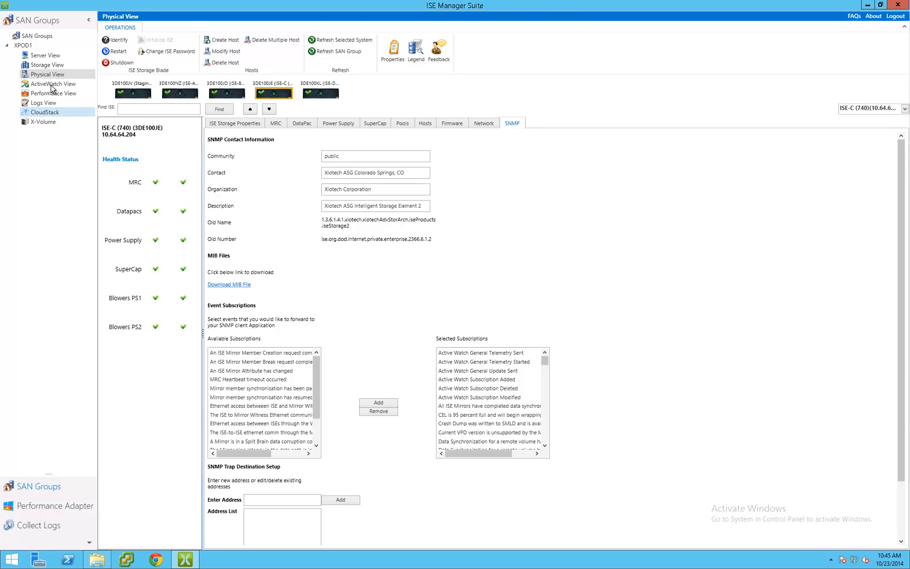
Show the ActiveWatch overview of alert, general update and telemetry subscriptions
left_click(47, 85)
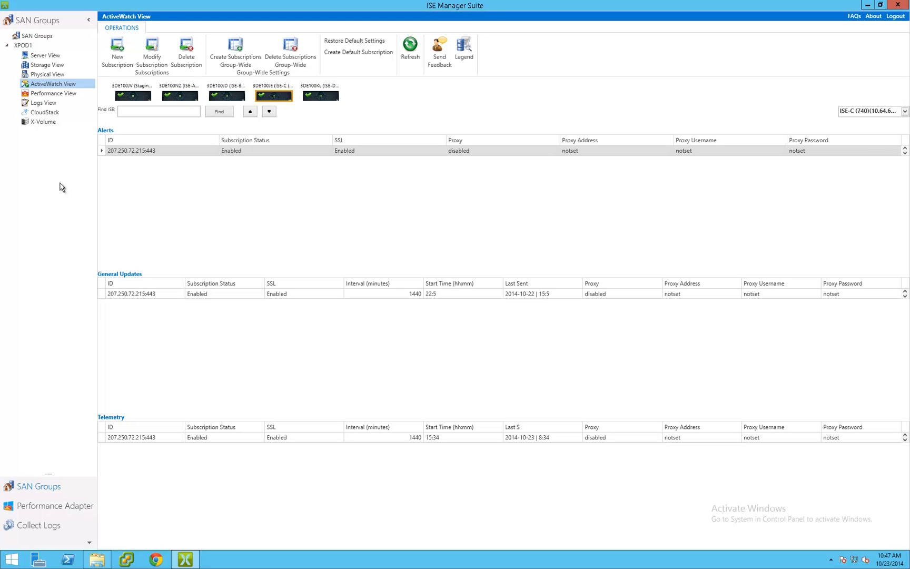
View storage system, per-volume and per-host performance graphs, then move to the management logs
left_click(52, 93)
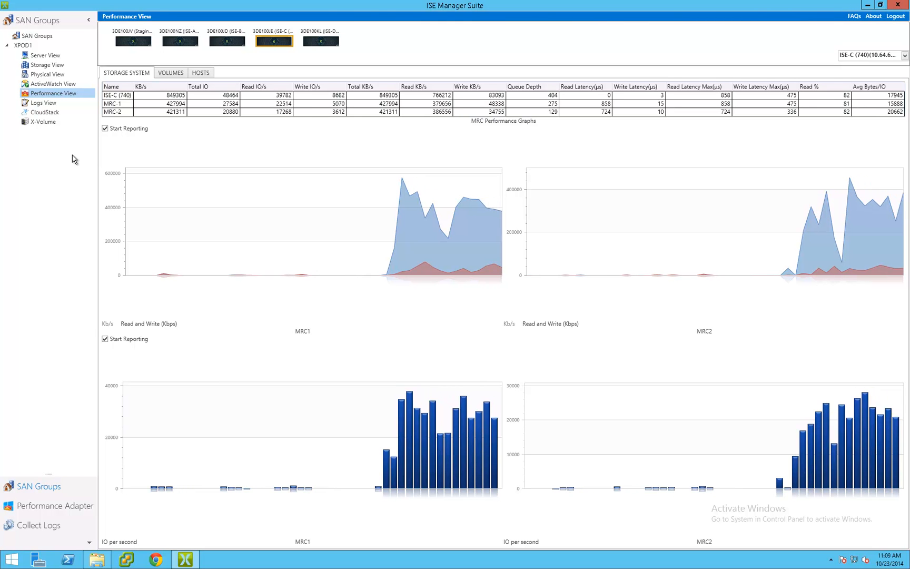
left_click(171, 72)
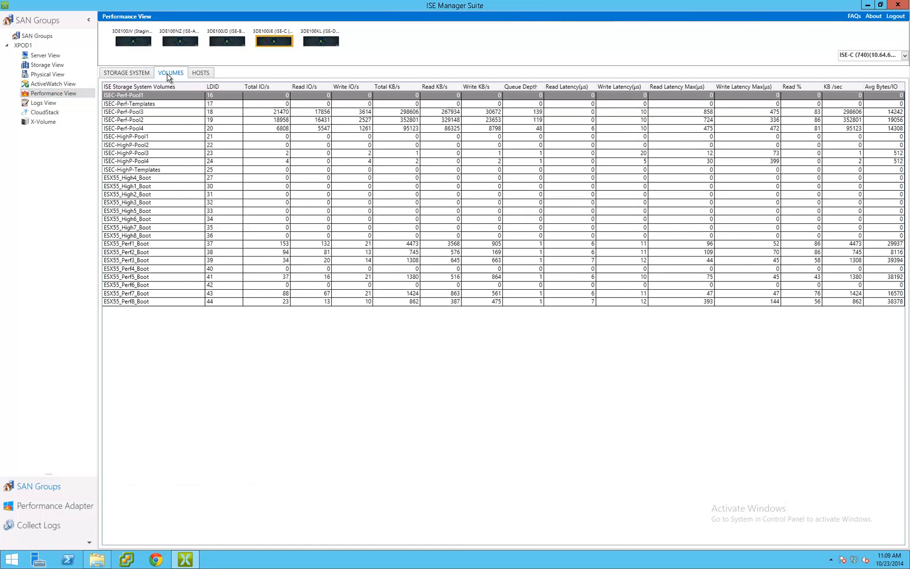
left_click(200, 72)
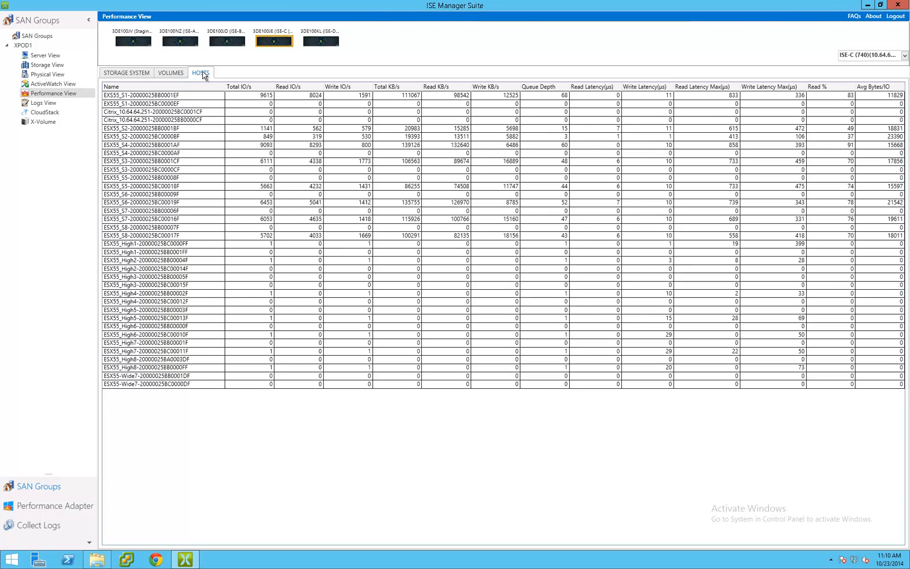
left_click(127, 72)
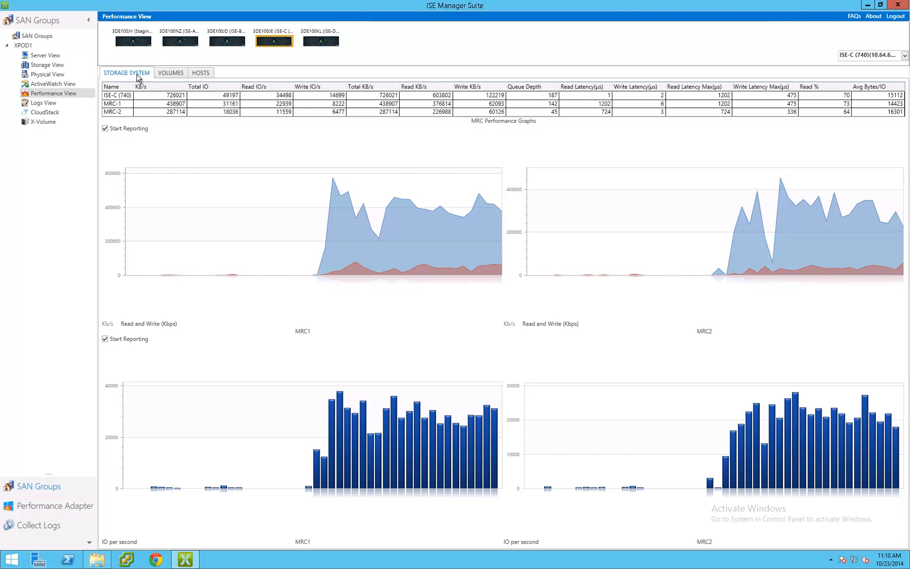
left_click(43, 103)
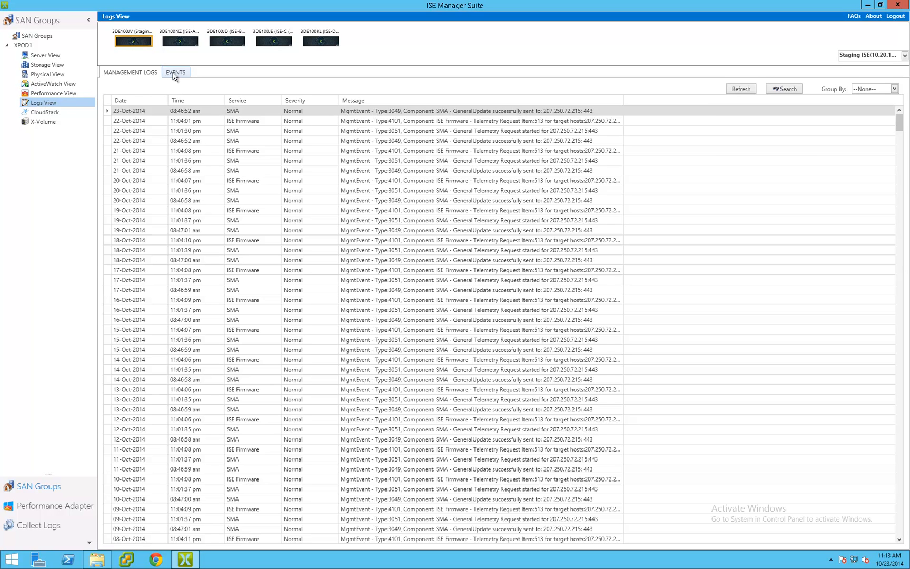
Show the event log entries, then move on to the CloudStack integration page
left_click(176, 73)
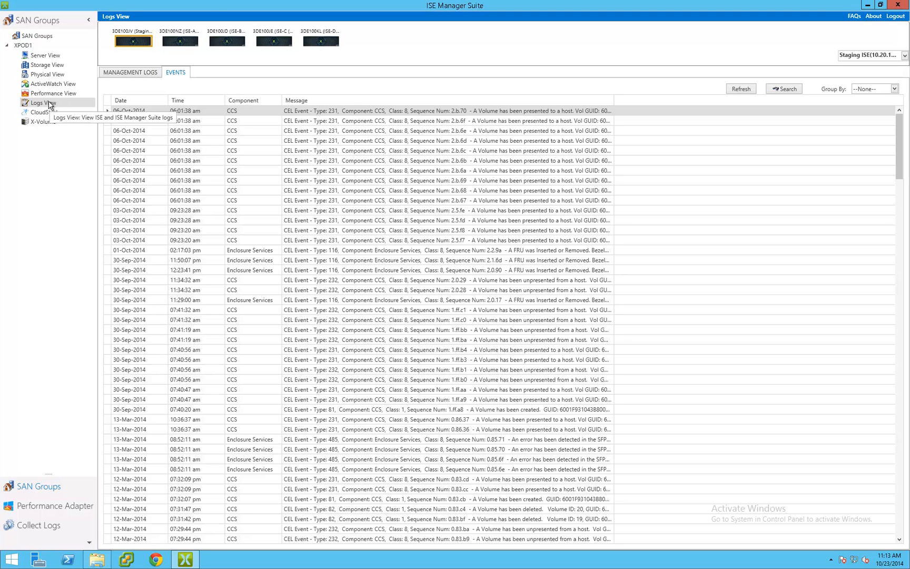
left_click(42, 112)
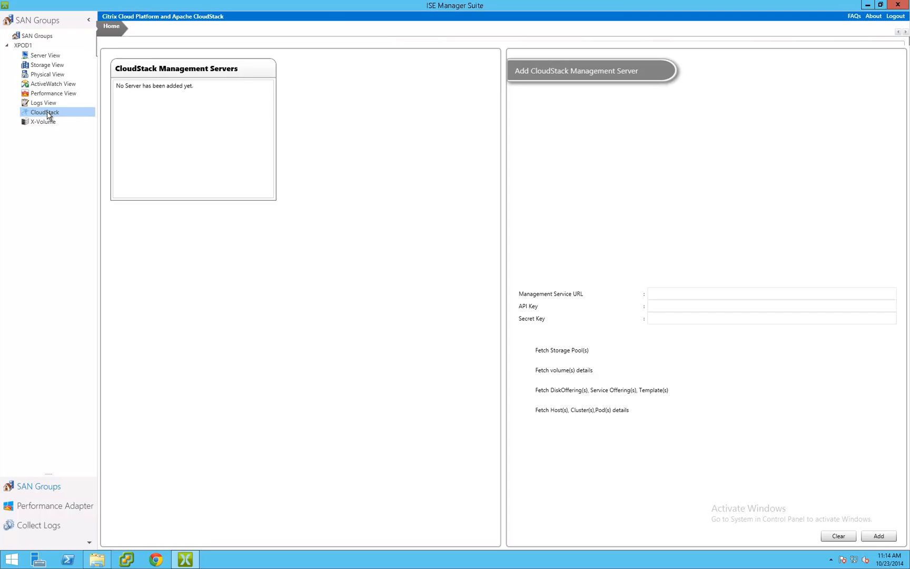
Show the Performance Adapter's list of ISE systems with Ok status
left_click(55, 505)
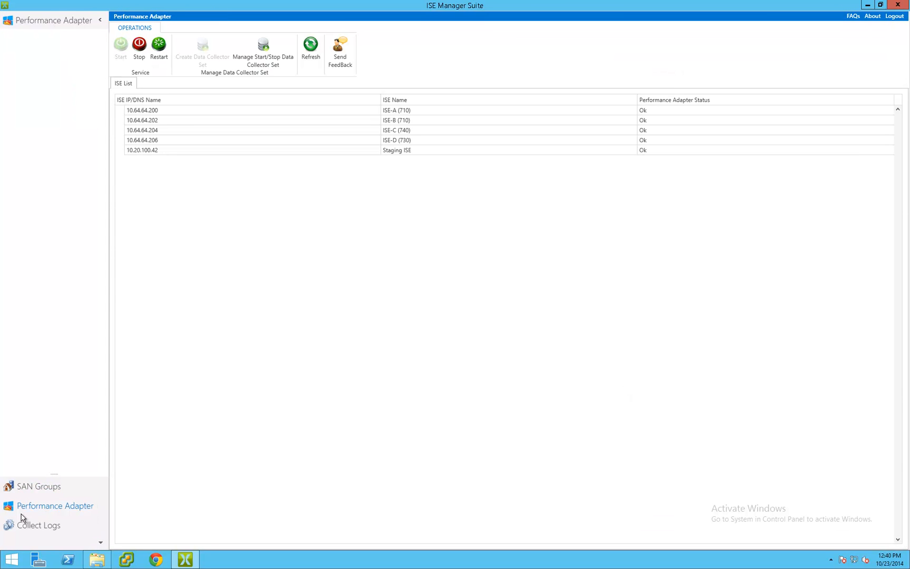
mouse_move(225, 500)
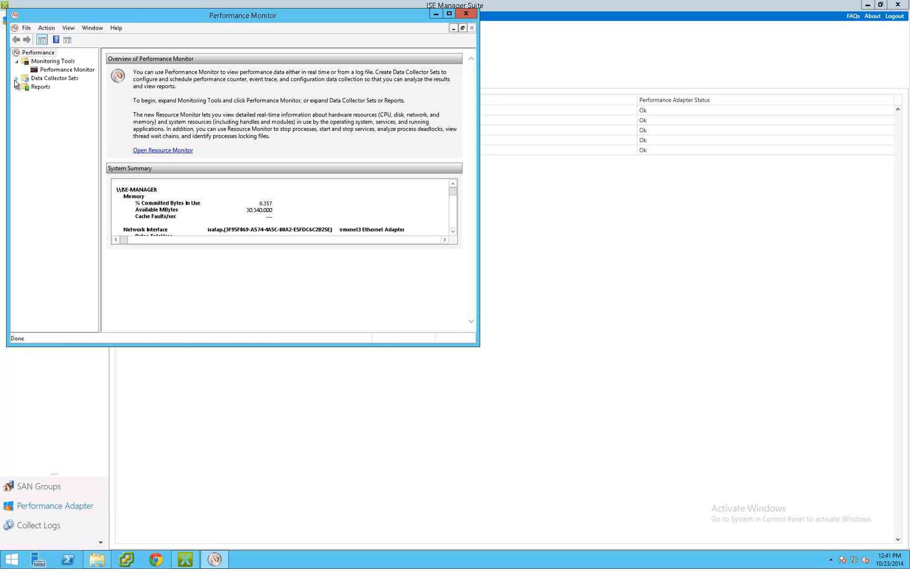
Add the ISE Controllers counters (ReadIops, ReadKBps, TotalIops, WriteIops, WriteLatency) for ISE-MANAGER to the live graph
left_click(61, 70)
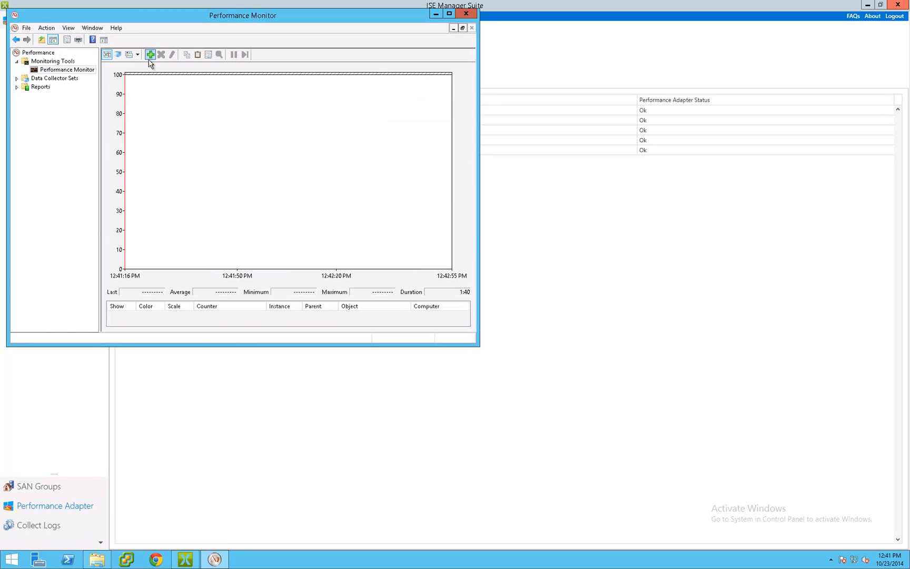
left_click(152, 55)
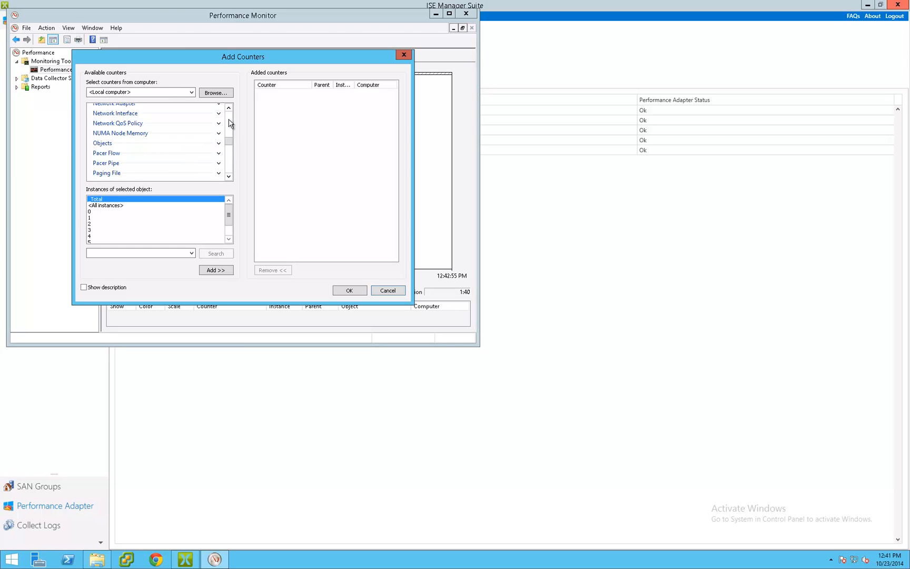
scroll("down", 3)
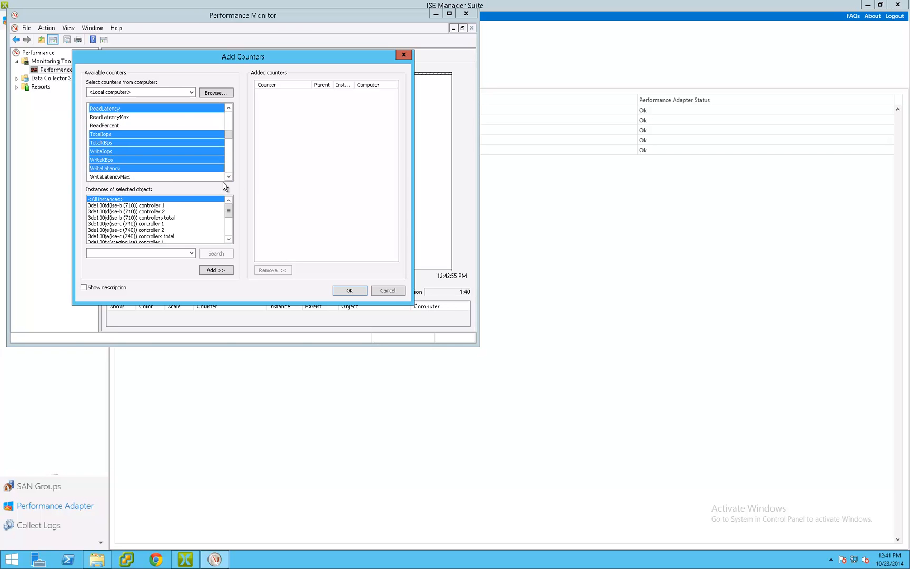
scroll("down", 3)
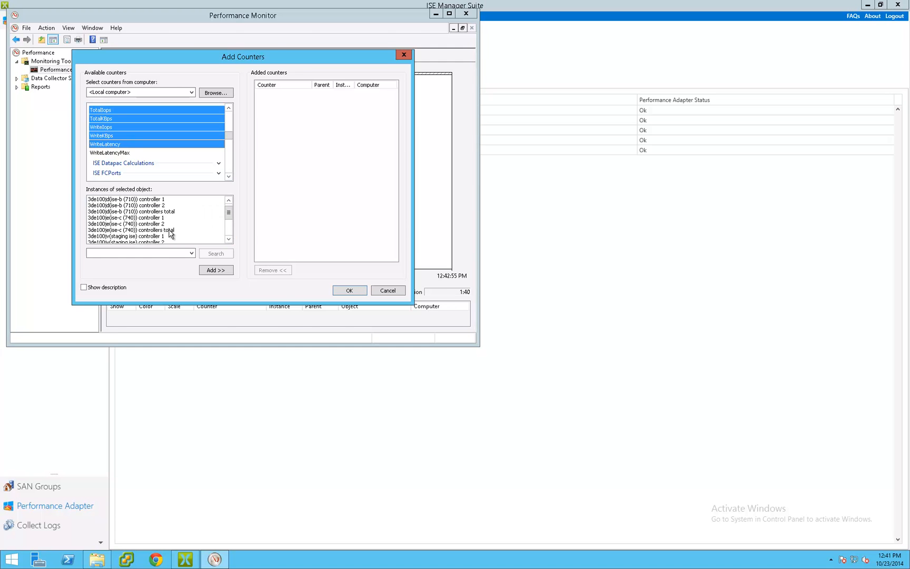
left_click(350, 291)
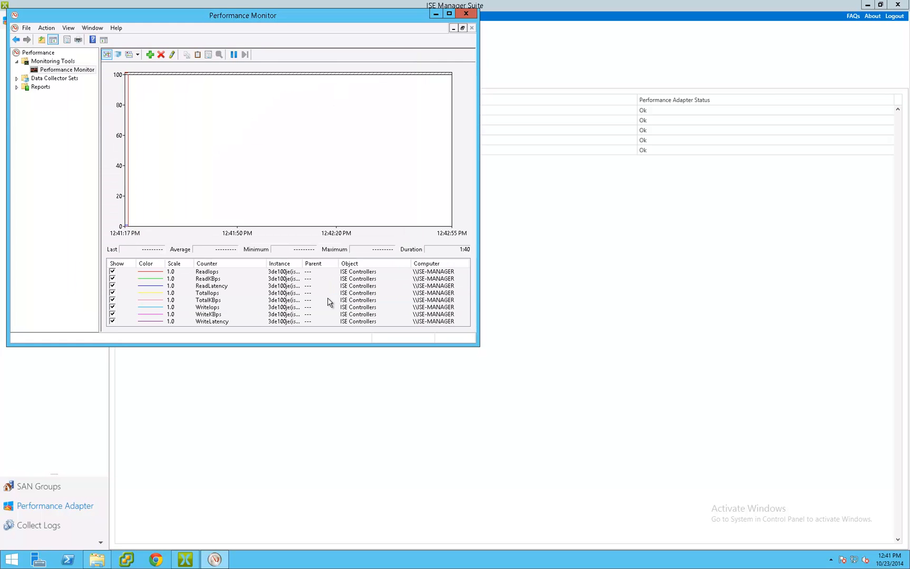
Scale all added counters to fit, then highlight the TotalIops and ReadLatency lines in turn
left_click(320, 300)
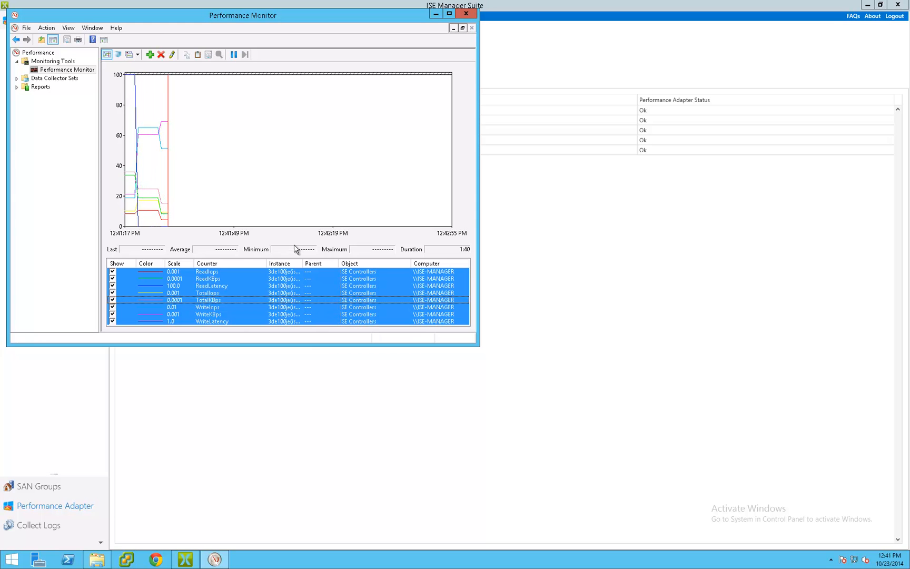
left_click(208, 293)
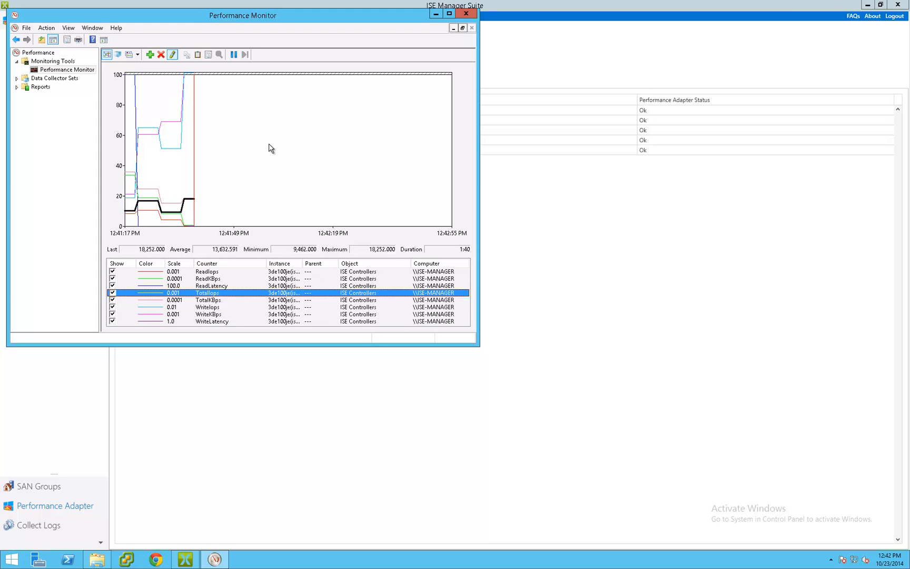
left_click(211, 285)
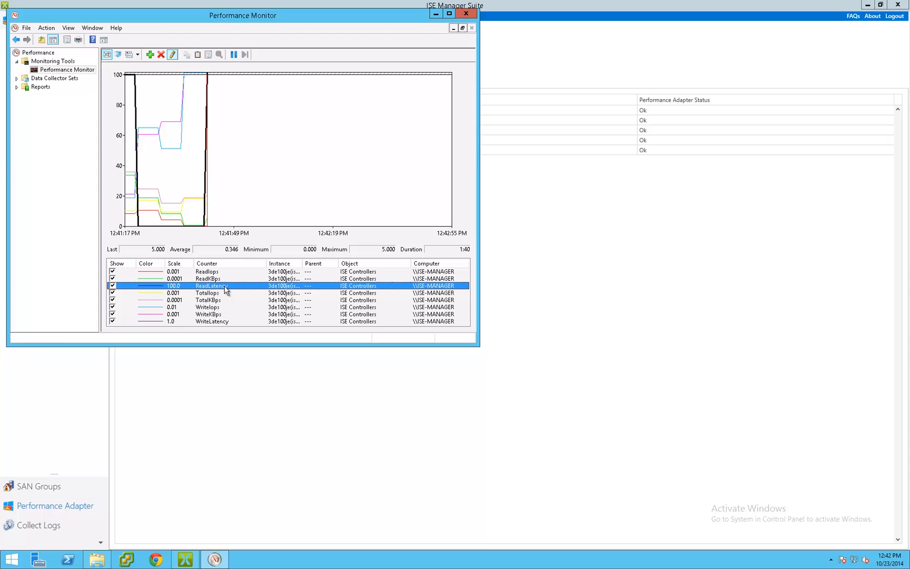